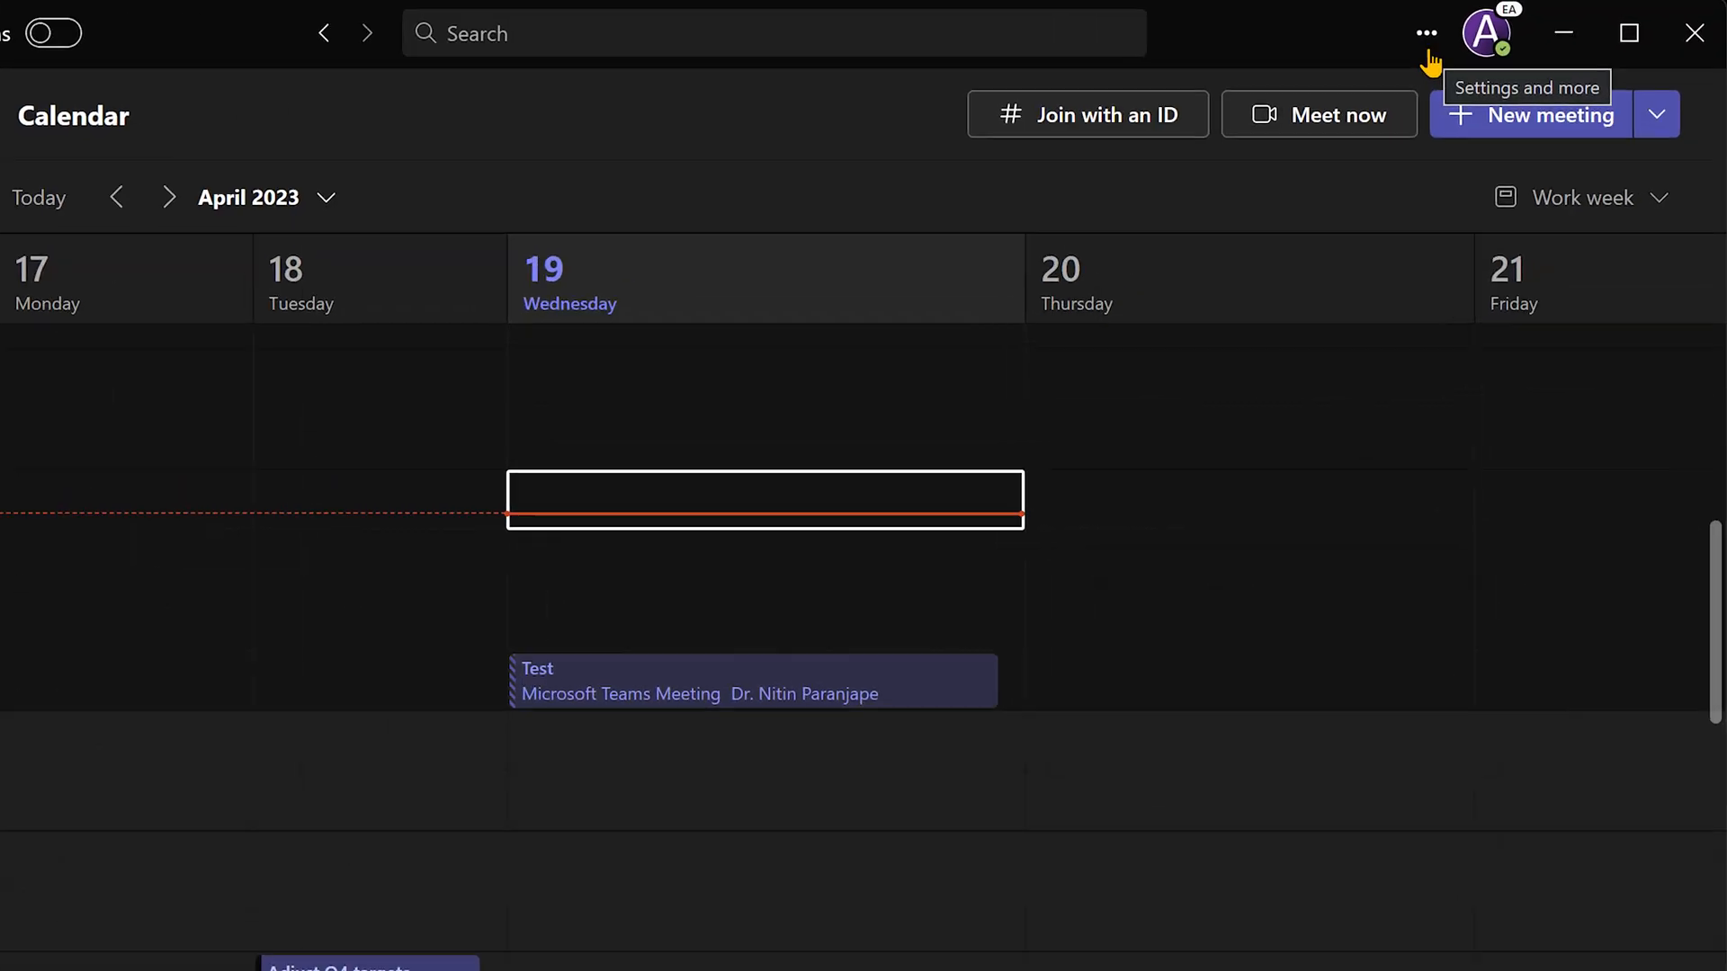
# Step: Bring up the Tracking meeting from Settings and more, ready to join or close
pyautogui.click(1426, 32)
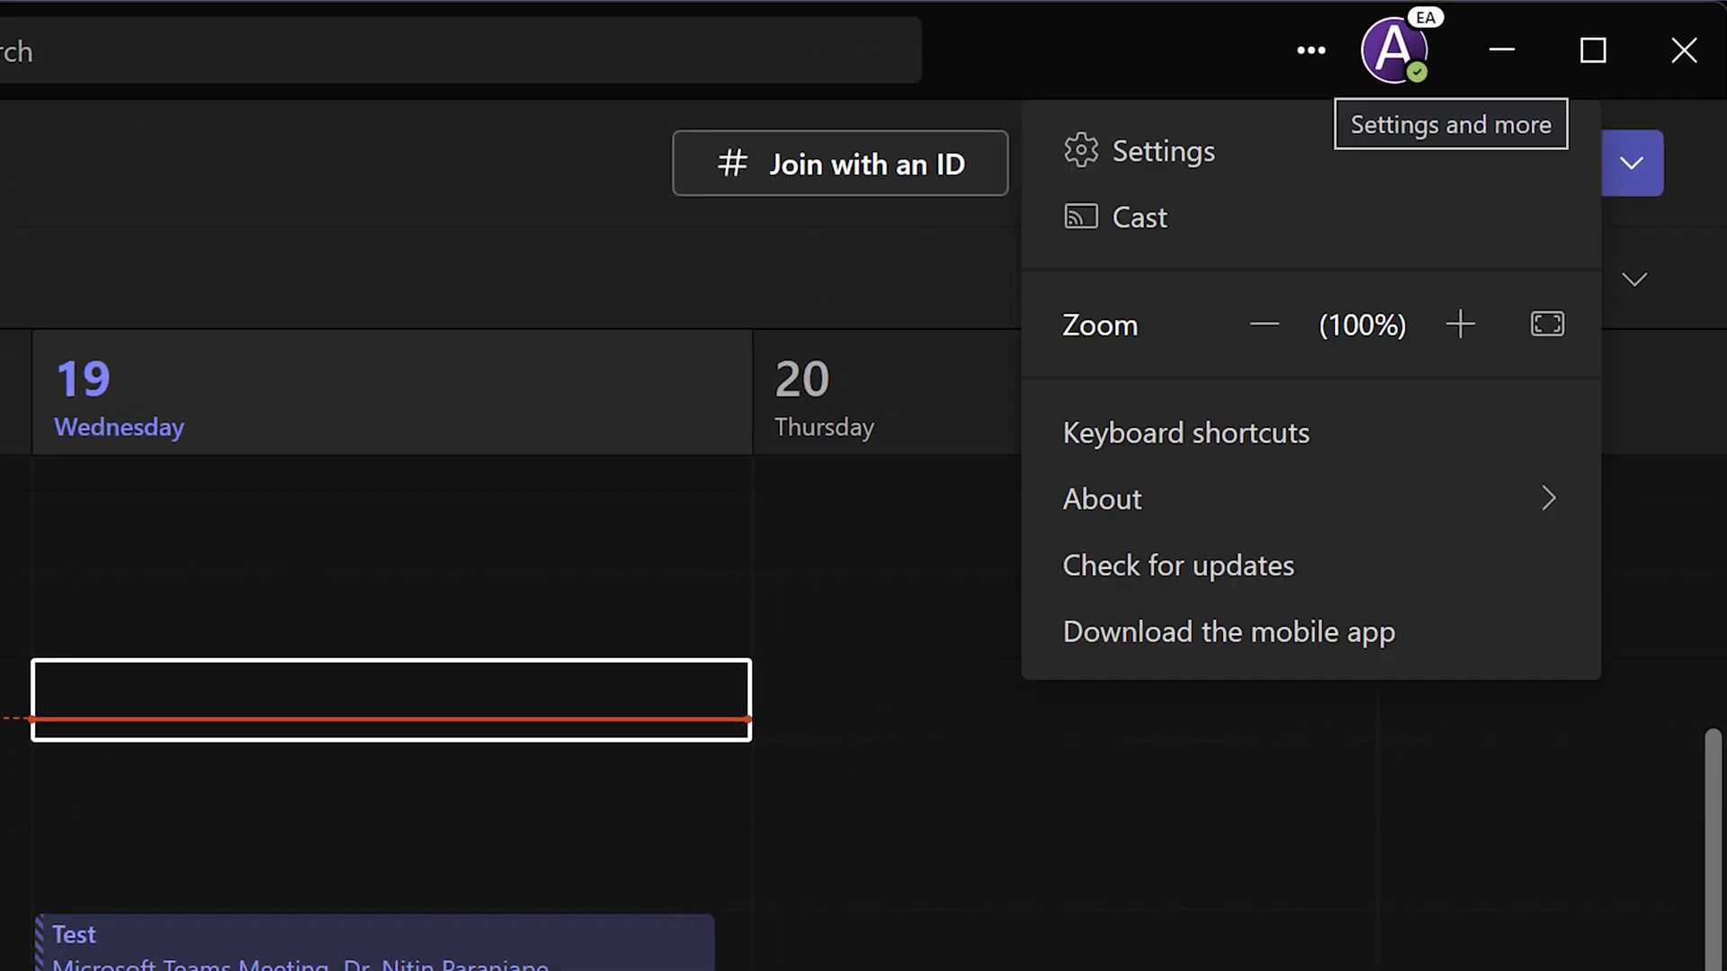
pyautogui.click(1103, 499)
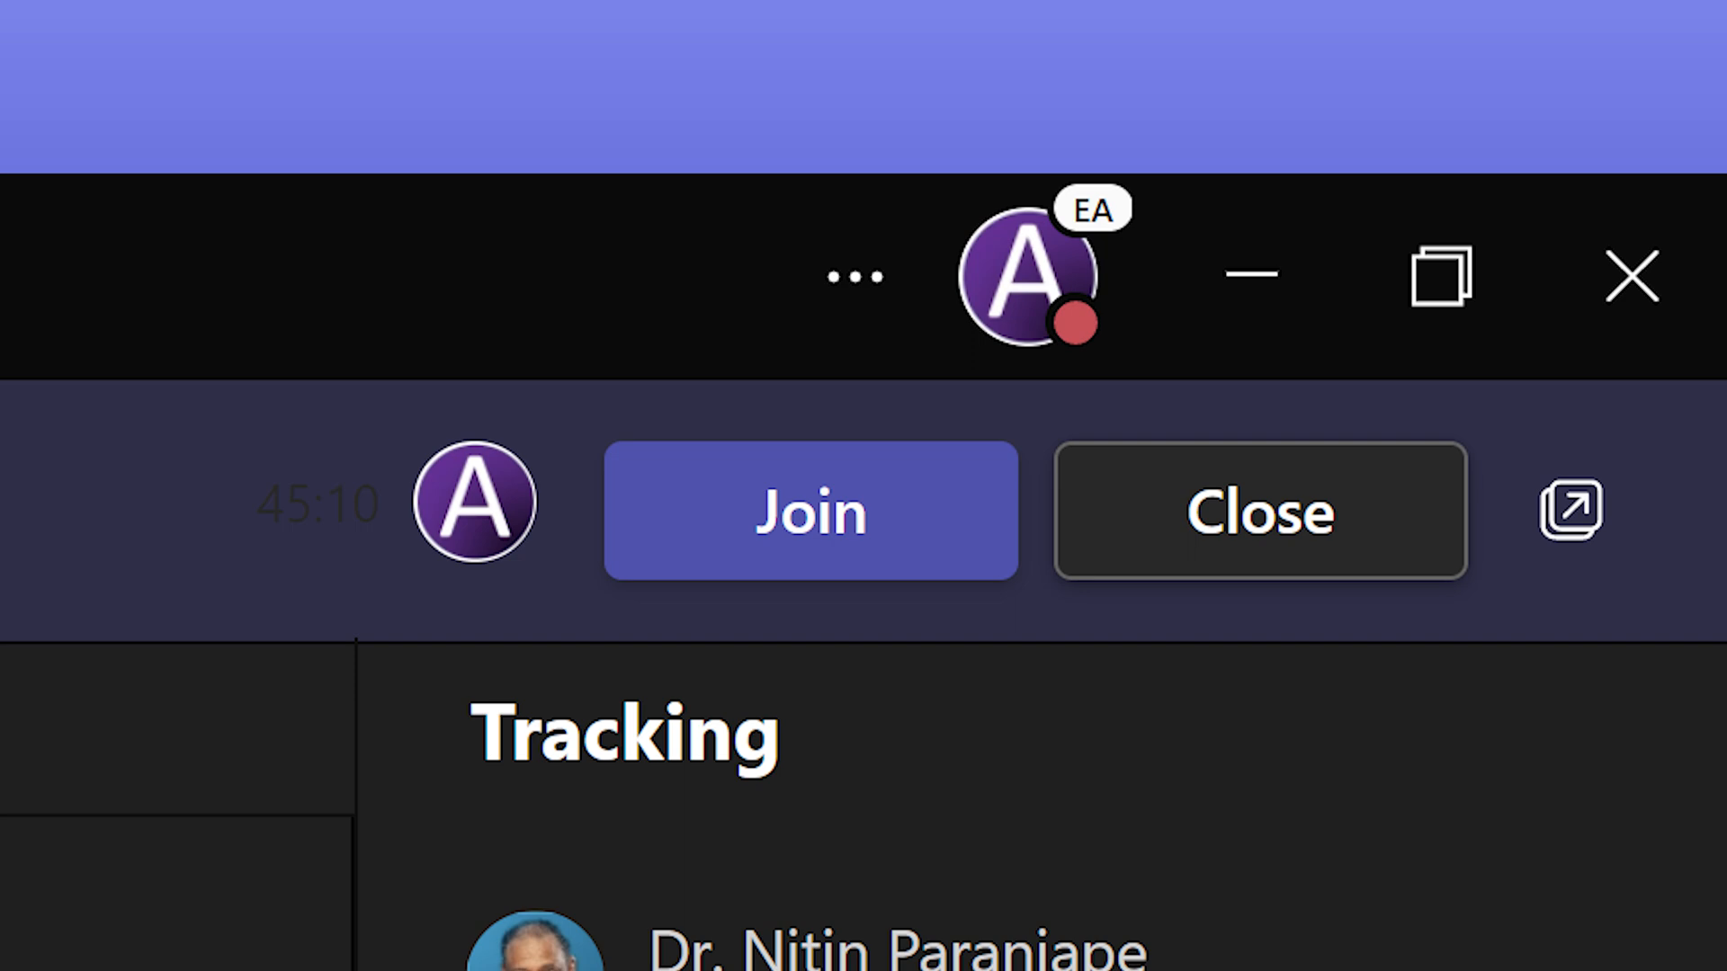
# Step: Find the Avatars app under More apps by searching 'ava' and add it to Teams
pyautogui.click(1257, 509)
pyautogui.write('ava')
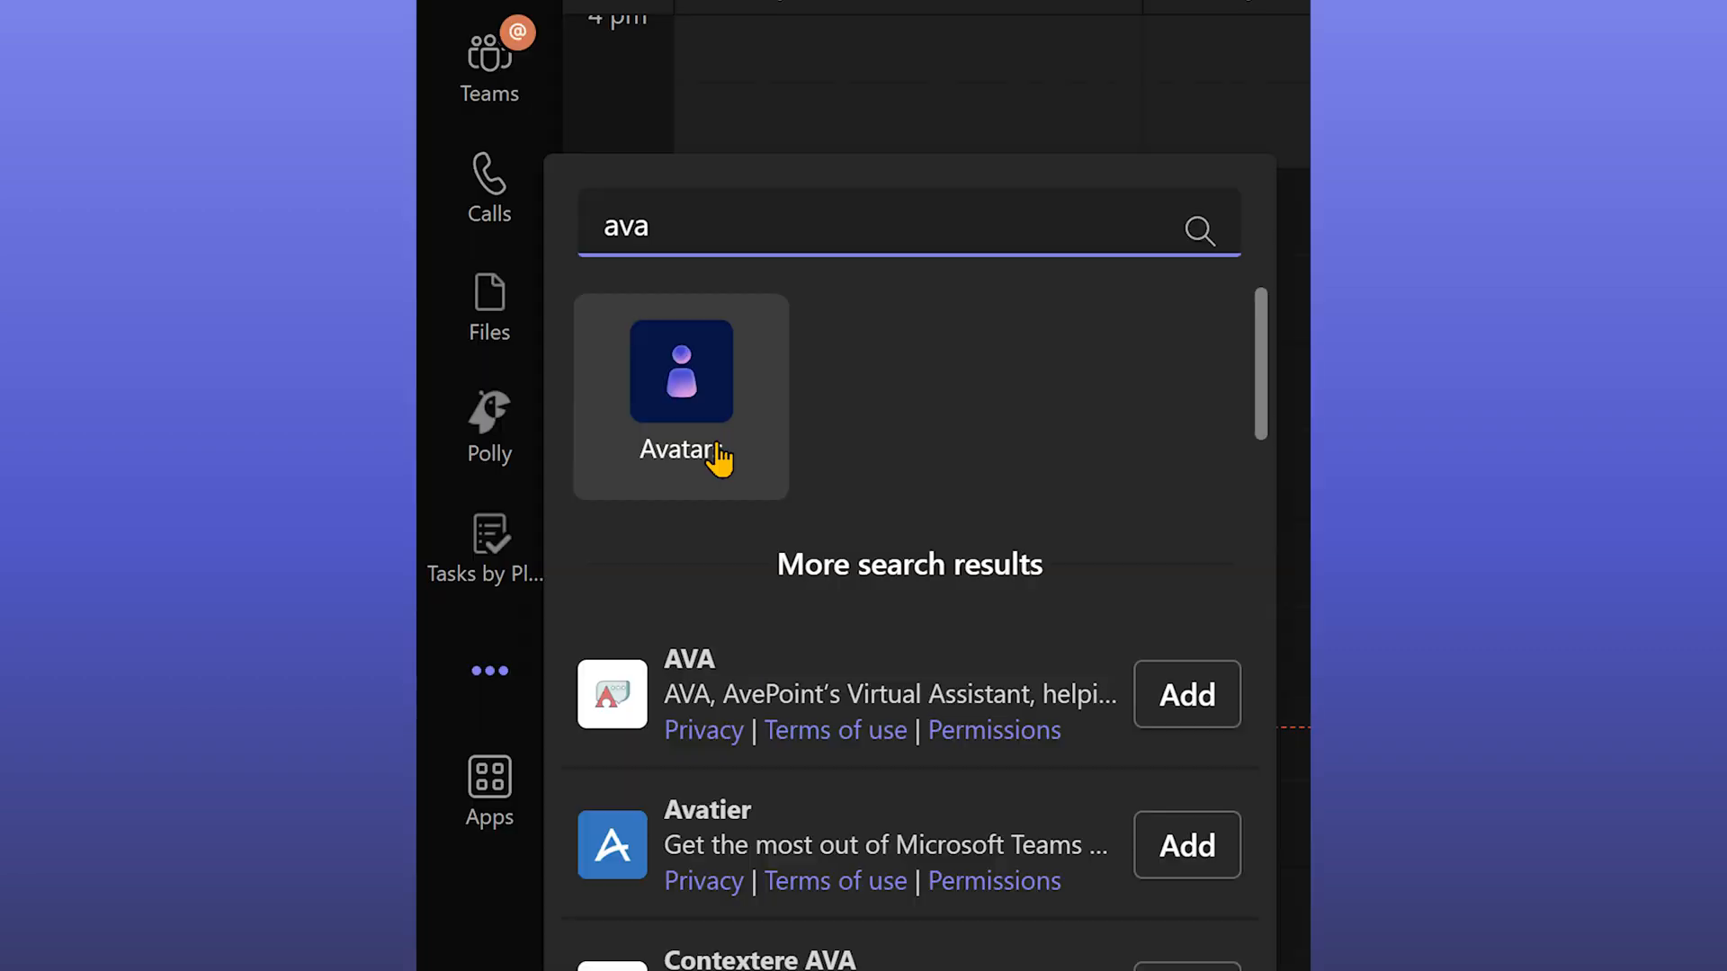
pyautogui.click(680, 370)
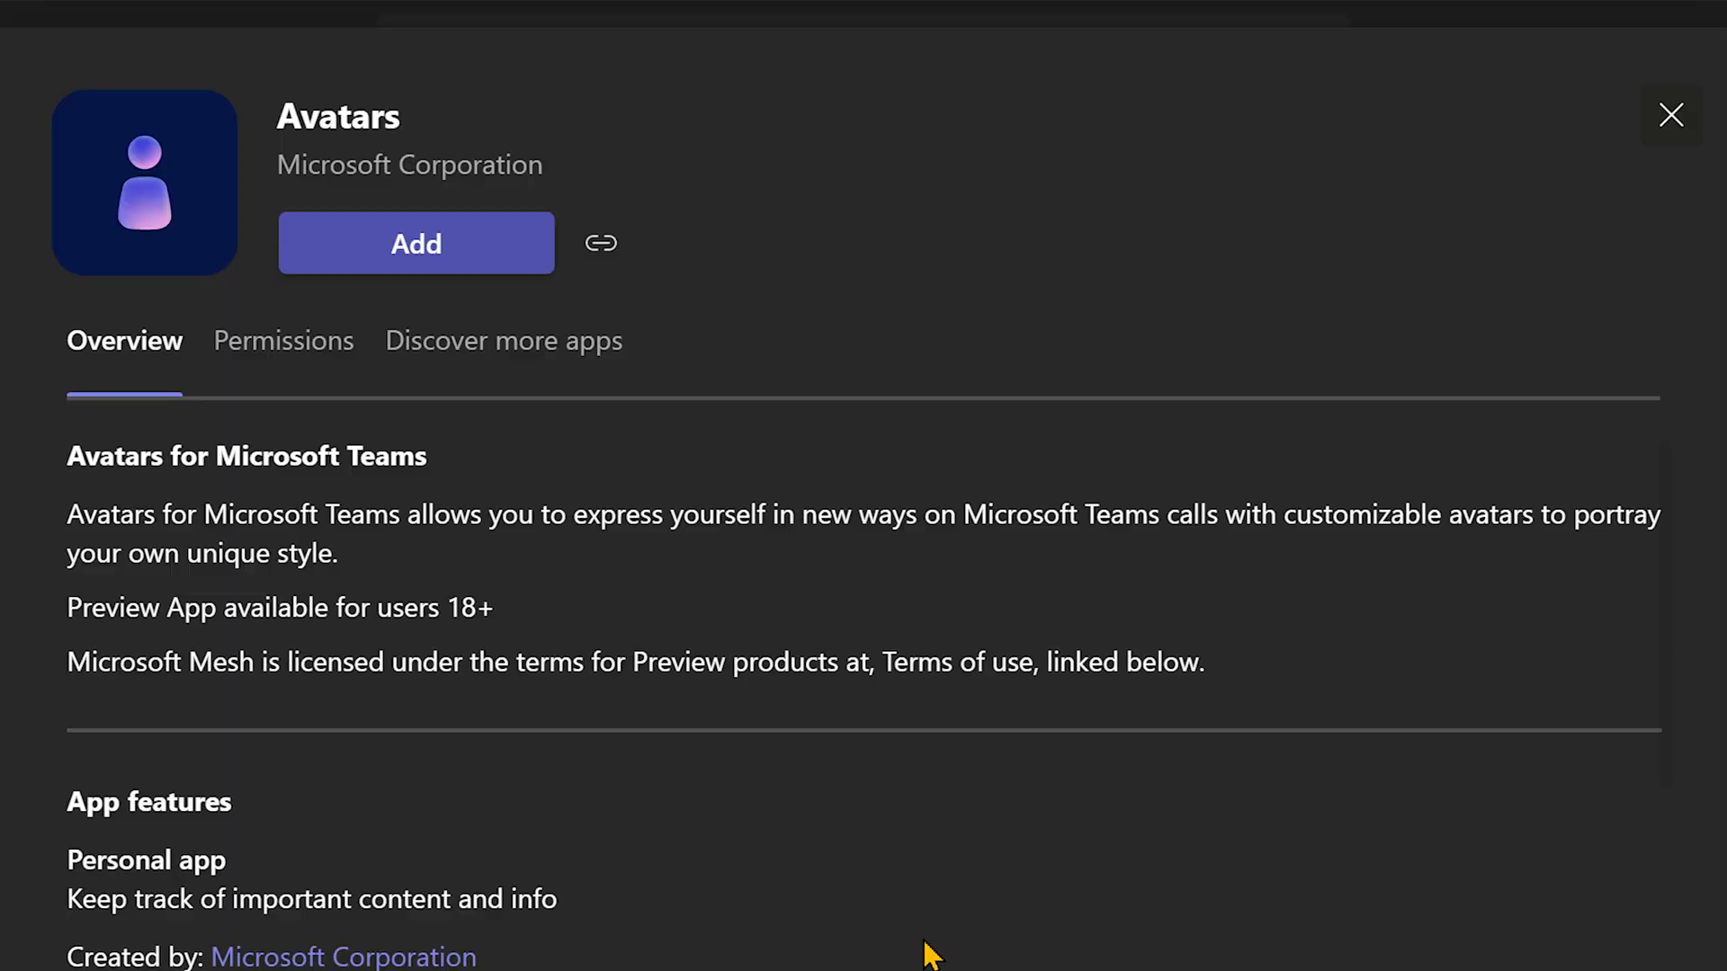
pyautogui.click(415, 242)
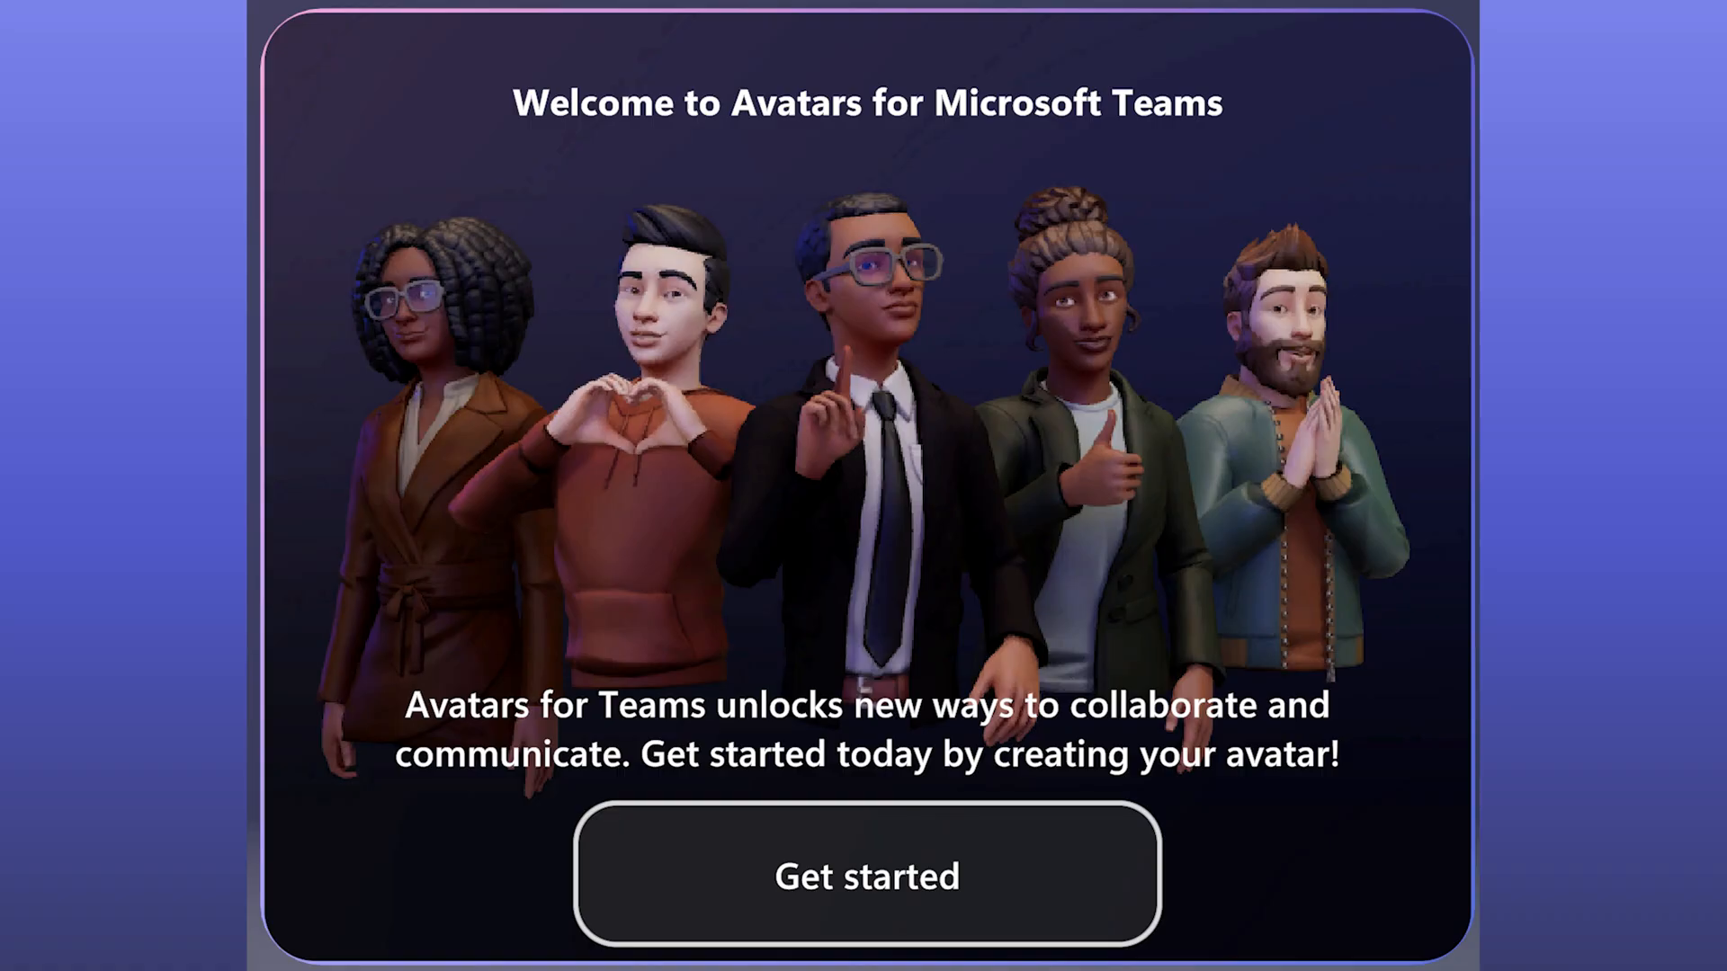
# Step: Start the avatar builder, browse the base avatars and confirm one to customise
pyautogui.click(865, 876)
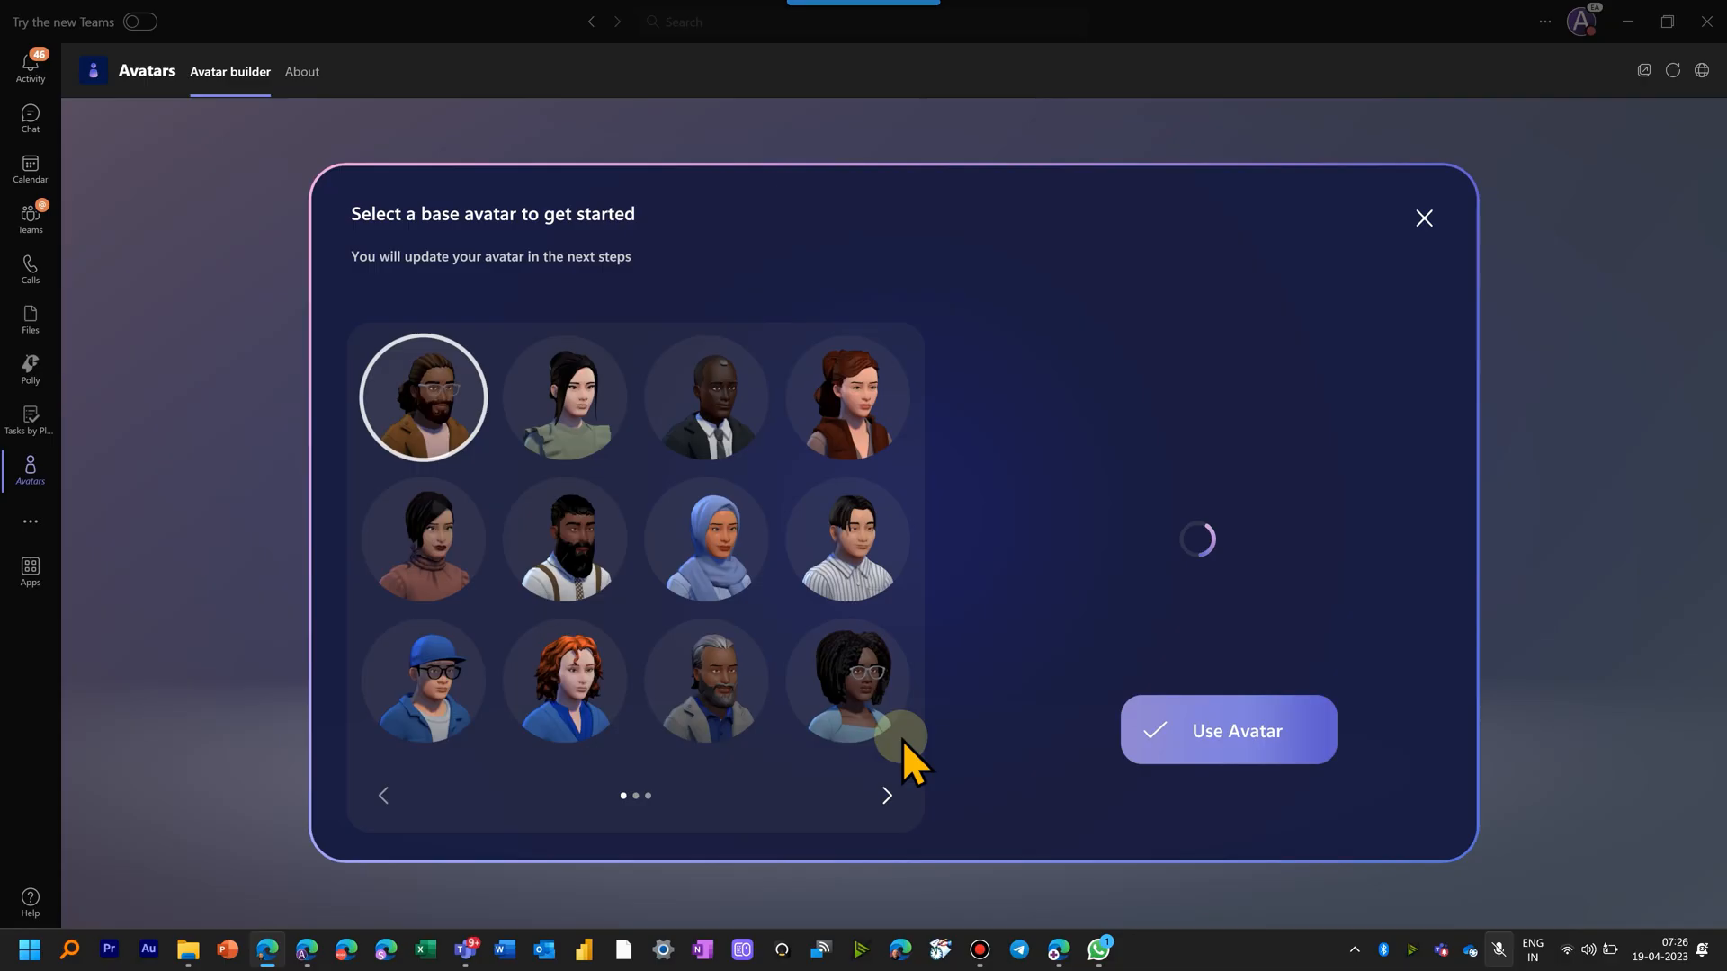
pyautogui.click(887, 795)
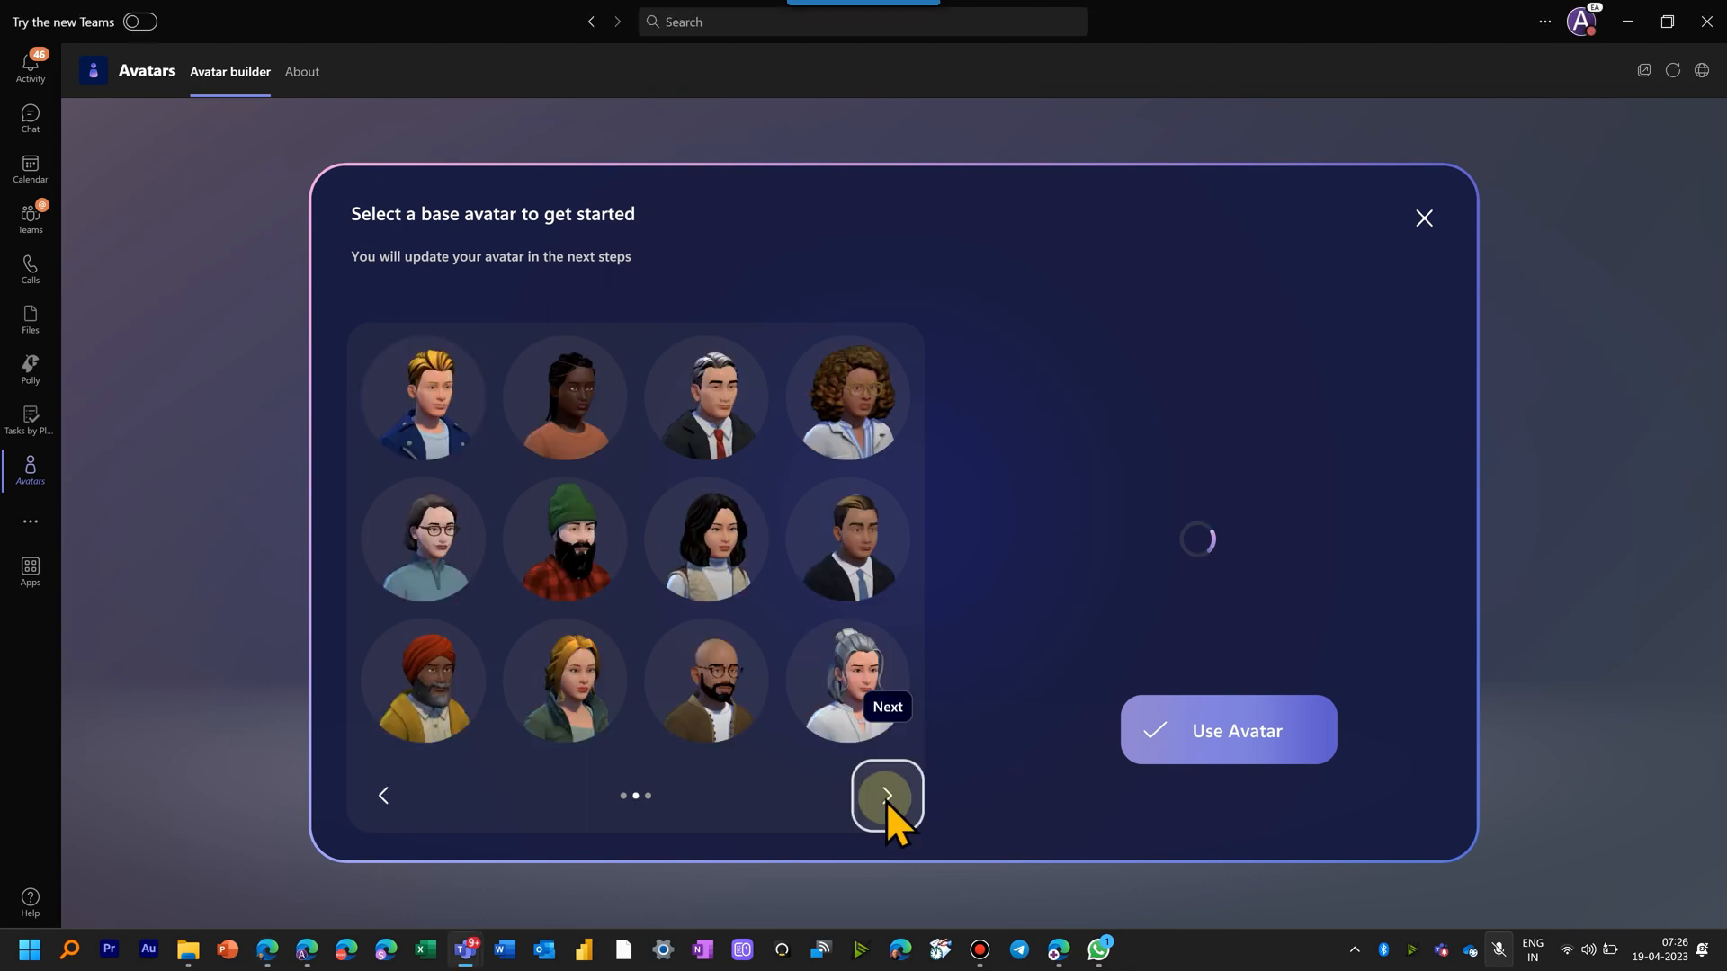
pyautogui.click(887, 795)
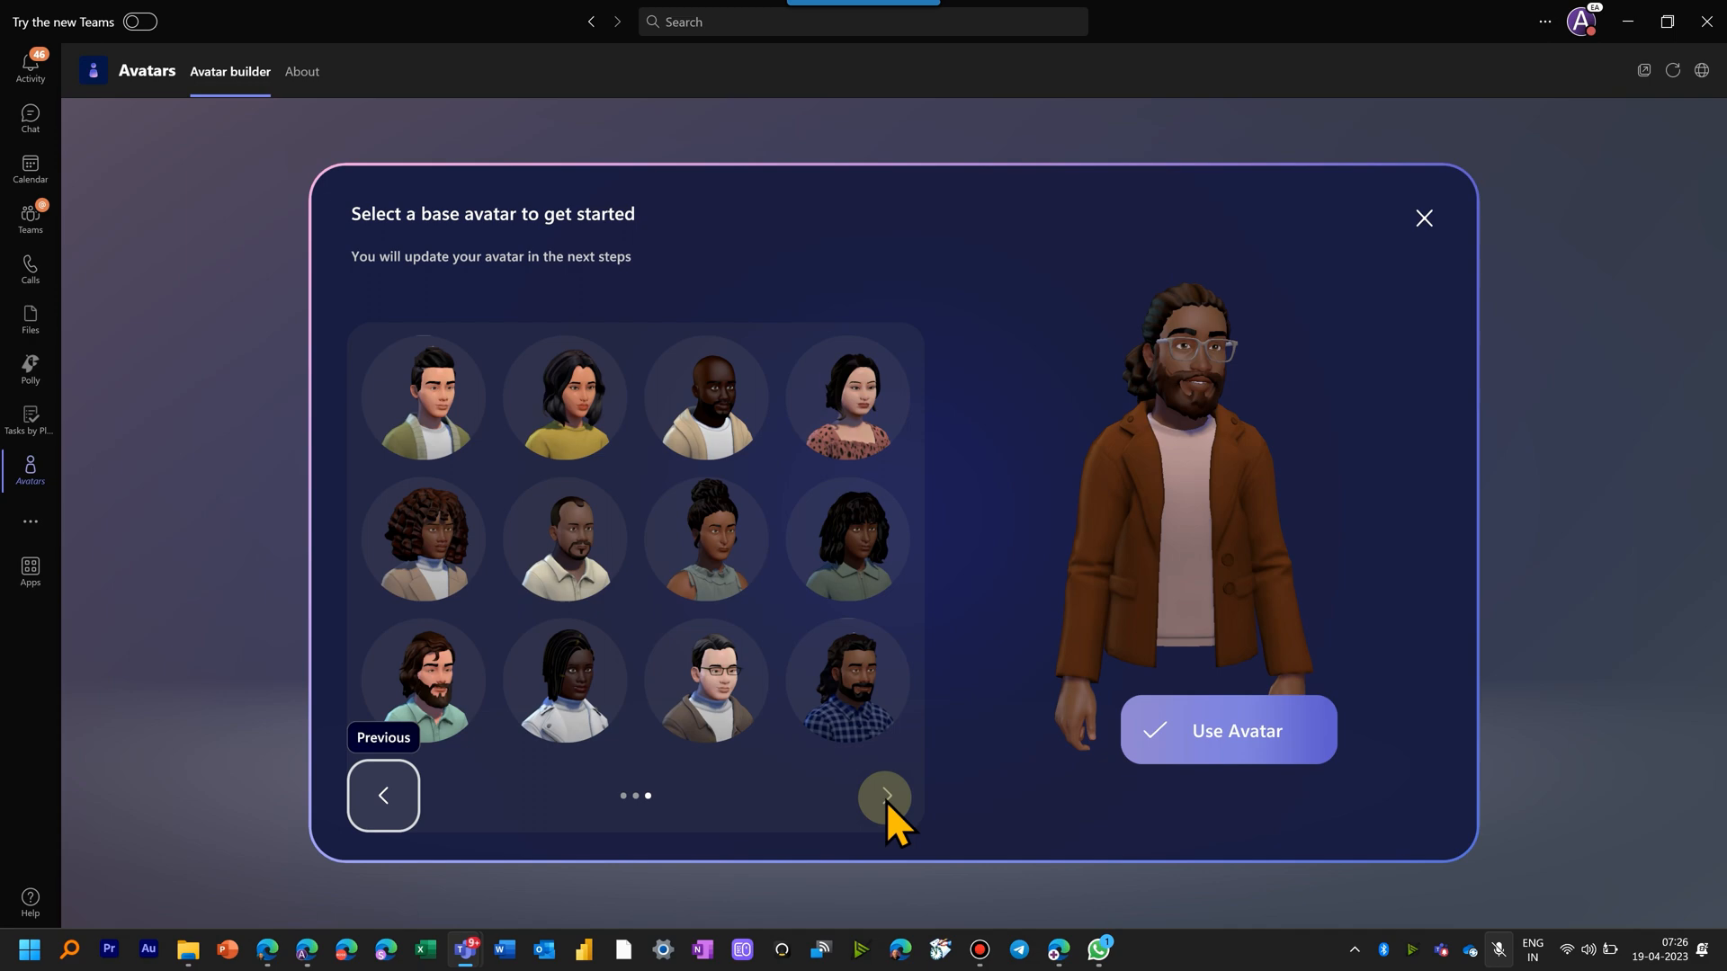
pyautogui.click(1227, 731)
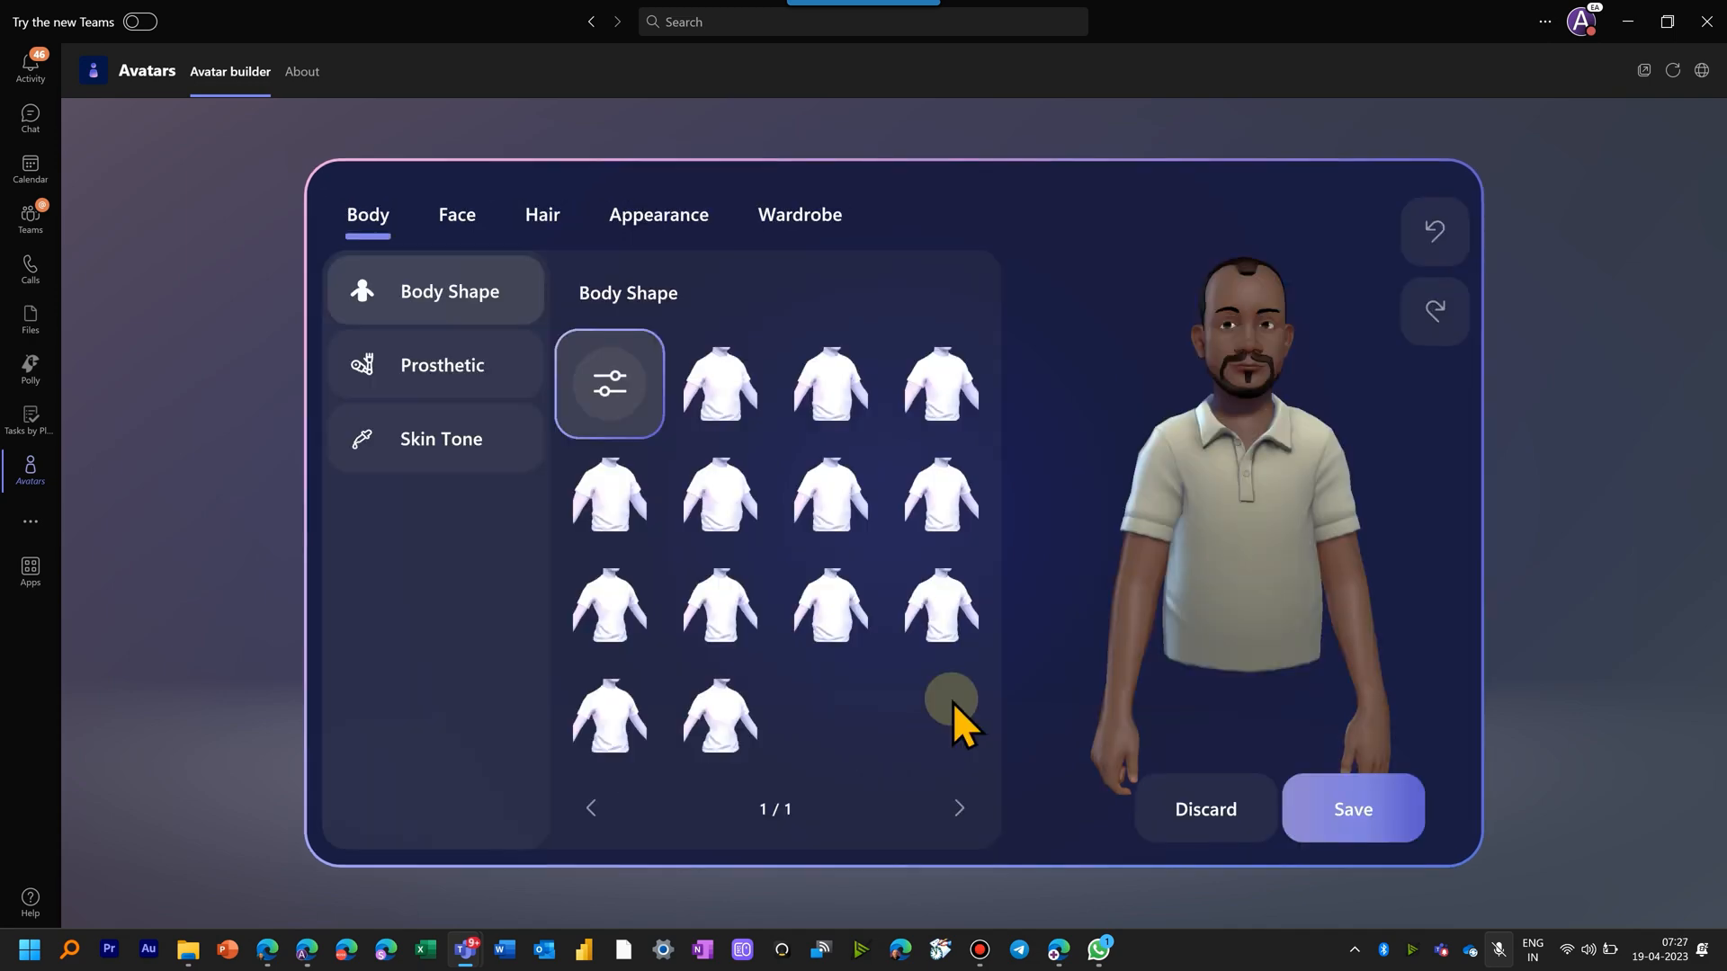
# Step: Choose a skin tone, a new nose and eye shape, and a short shaved widow's peak hairstyle
pyautogui.click(441, 439)
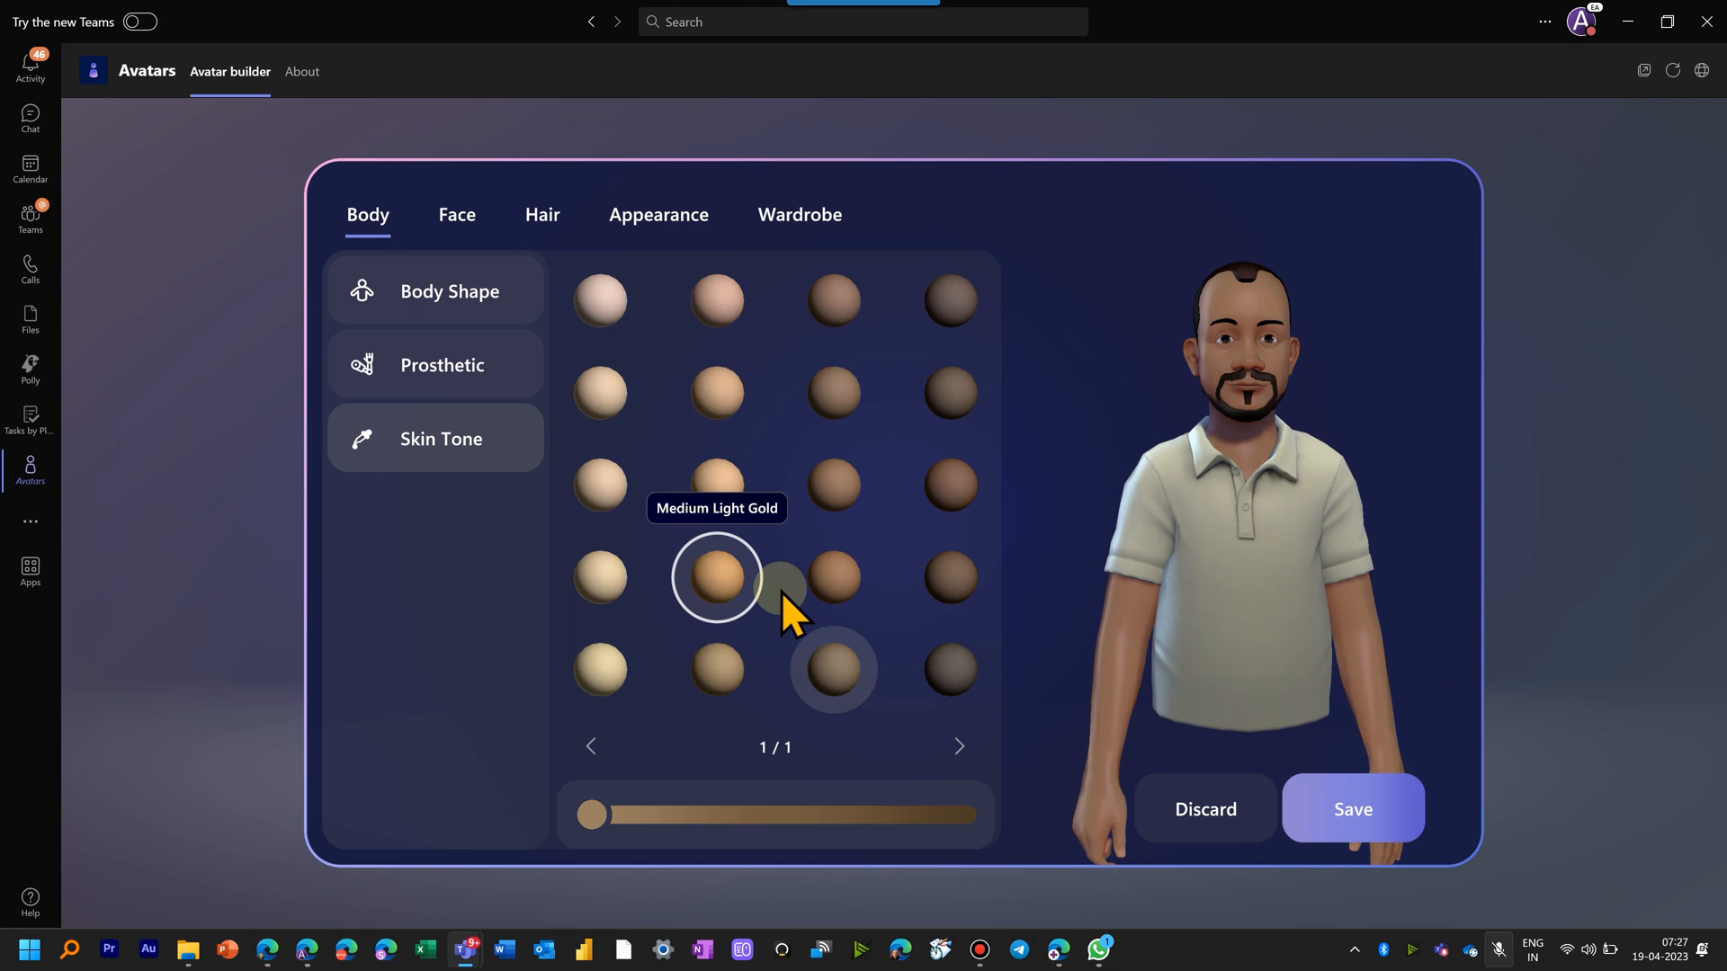
pyautogui.click(455, 214)
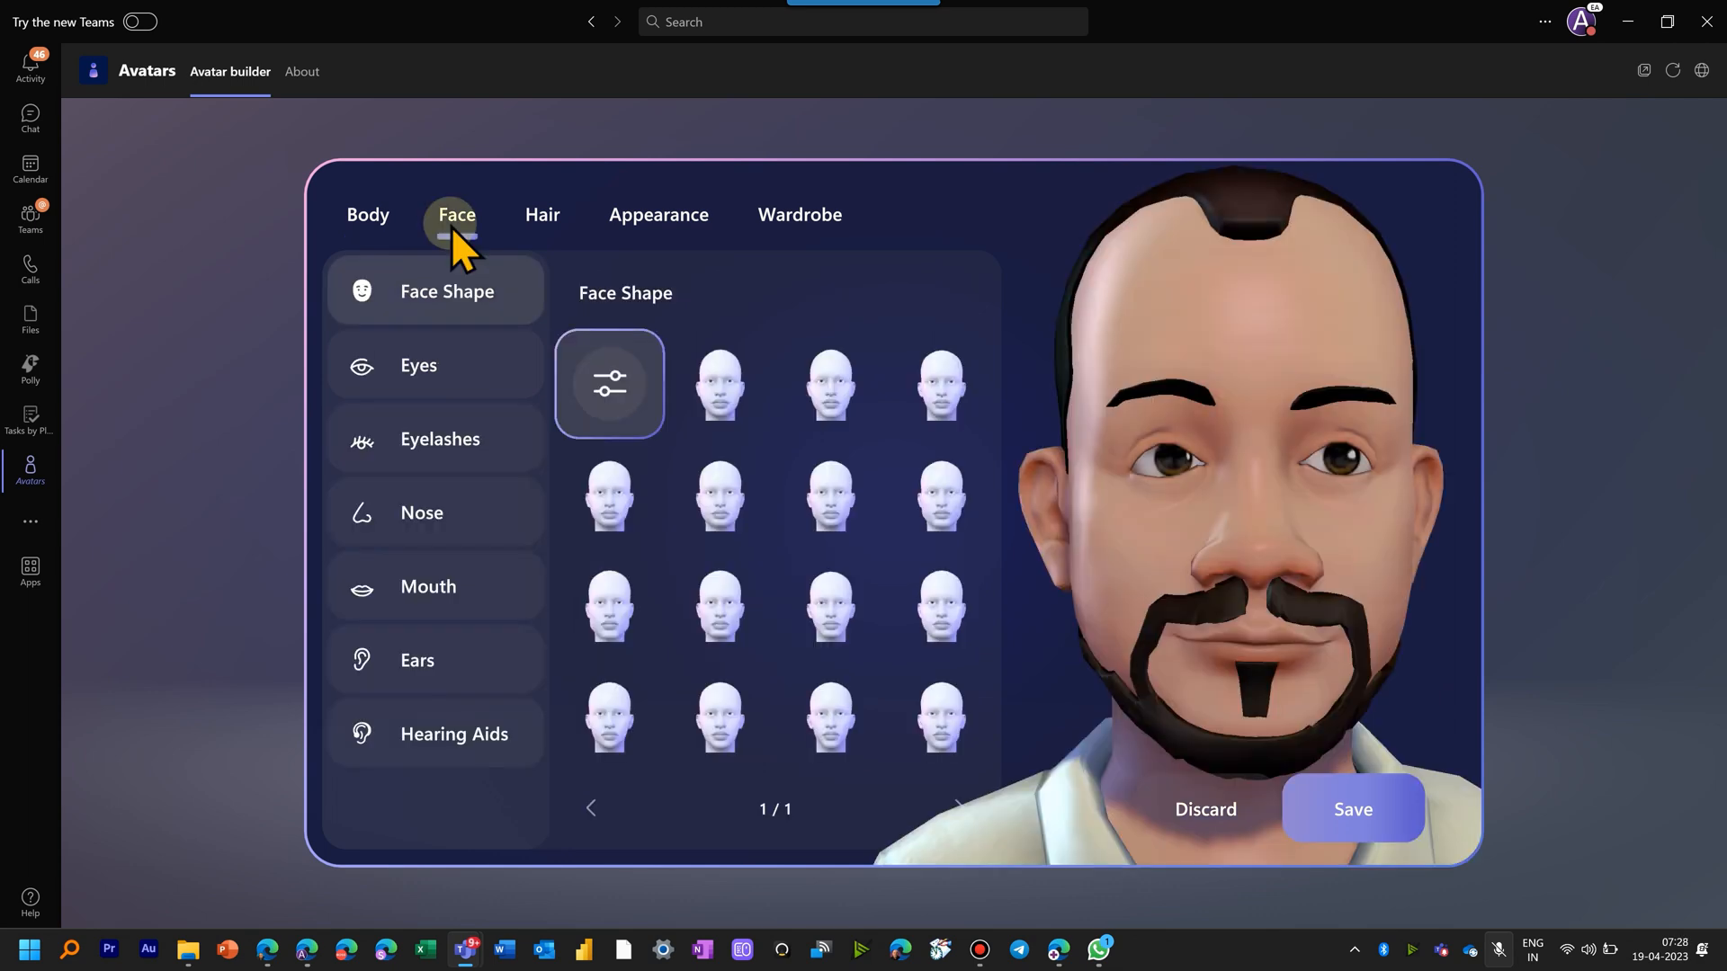
pyautogui.click(421, 512)
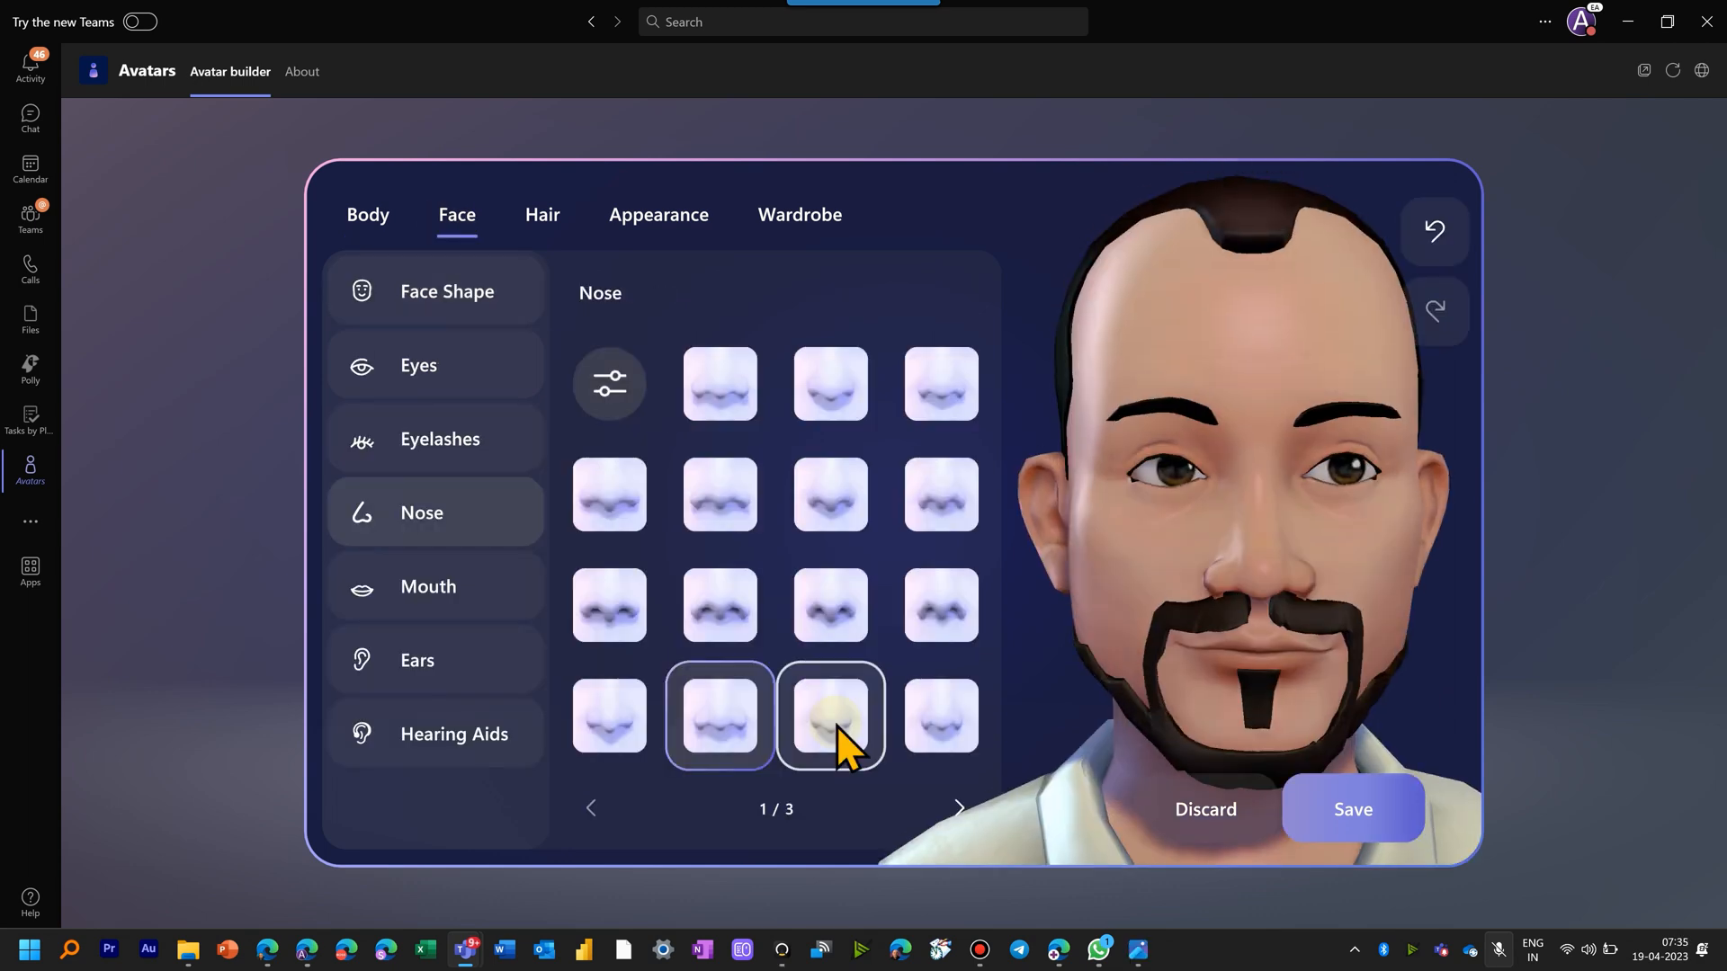
pyautogui.click(419, 365)
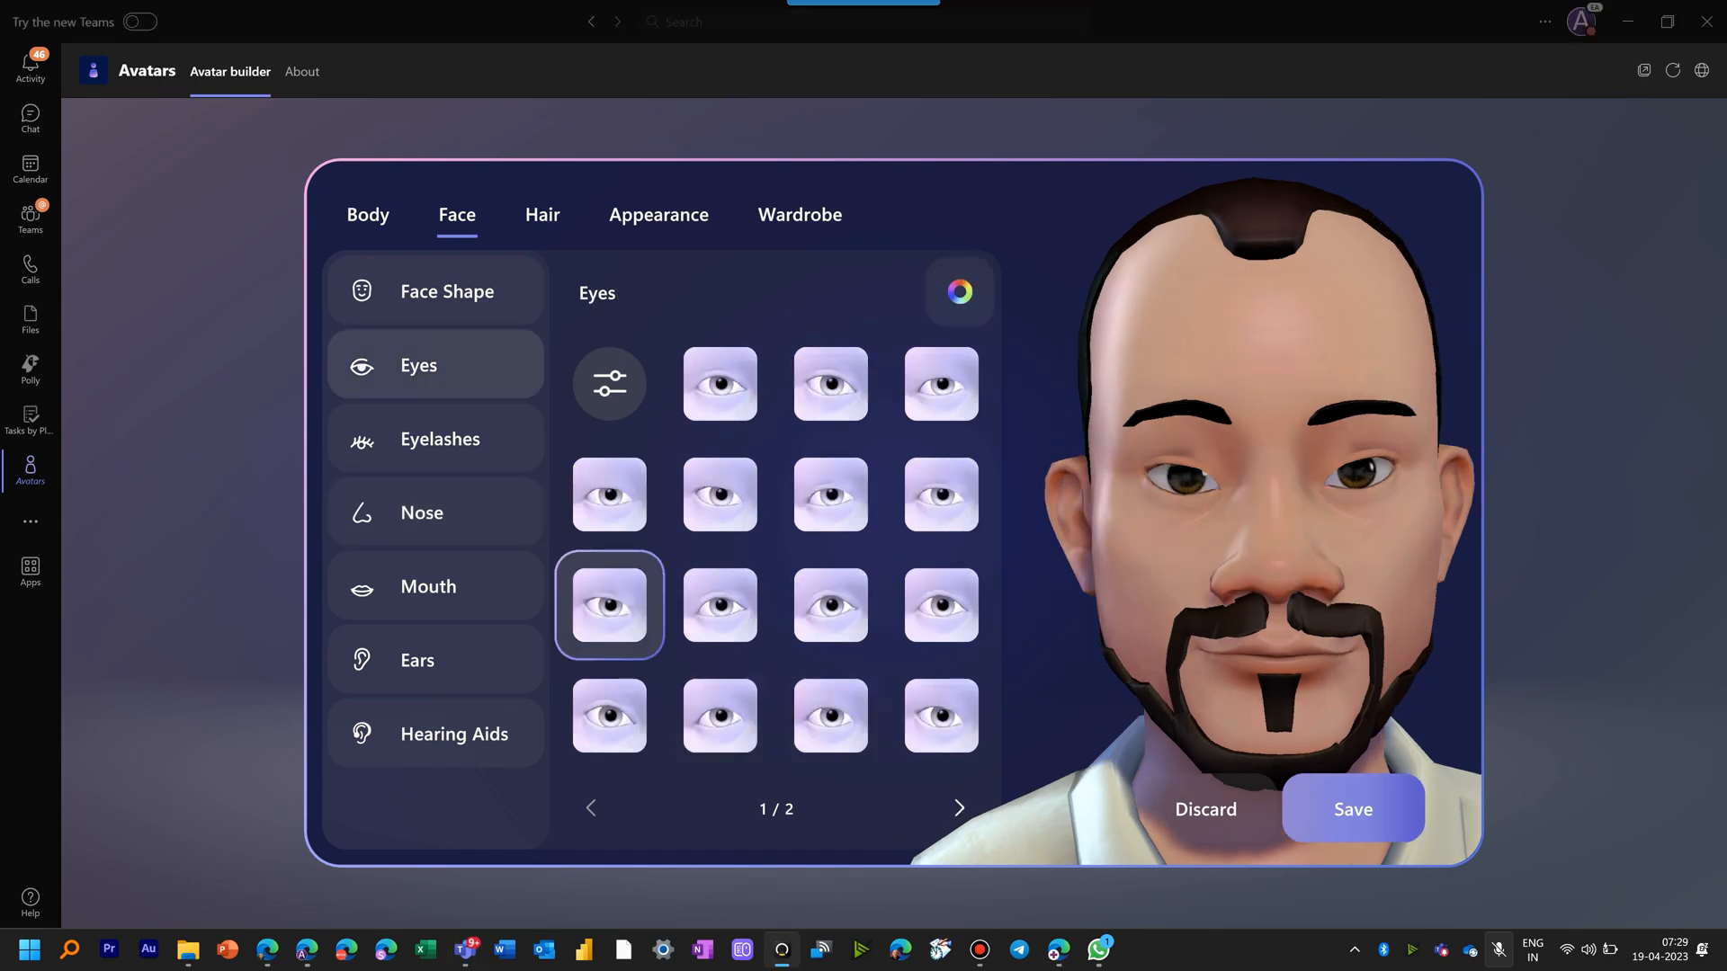
pyautogui.click(428, 587)
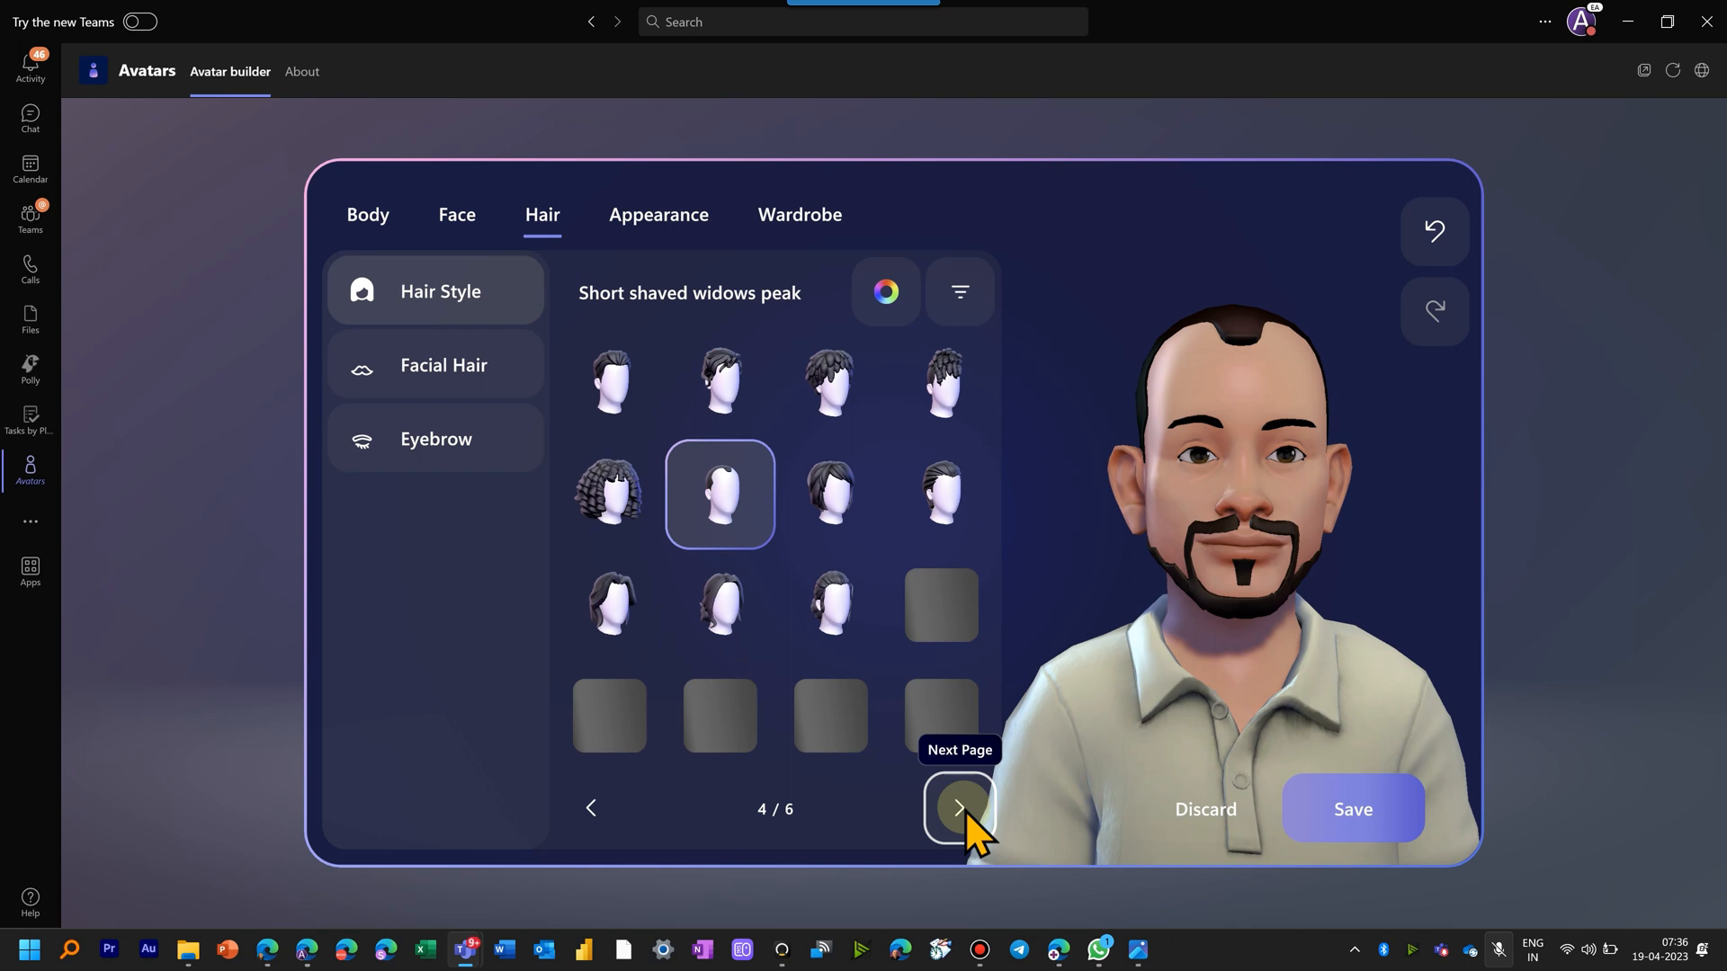
# Step: Give the avatar a Trimmed Goatee, thin eyebrows and a face lines style
pyautogui.click(442, 366)
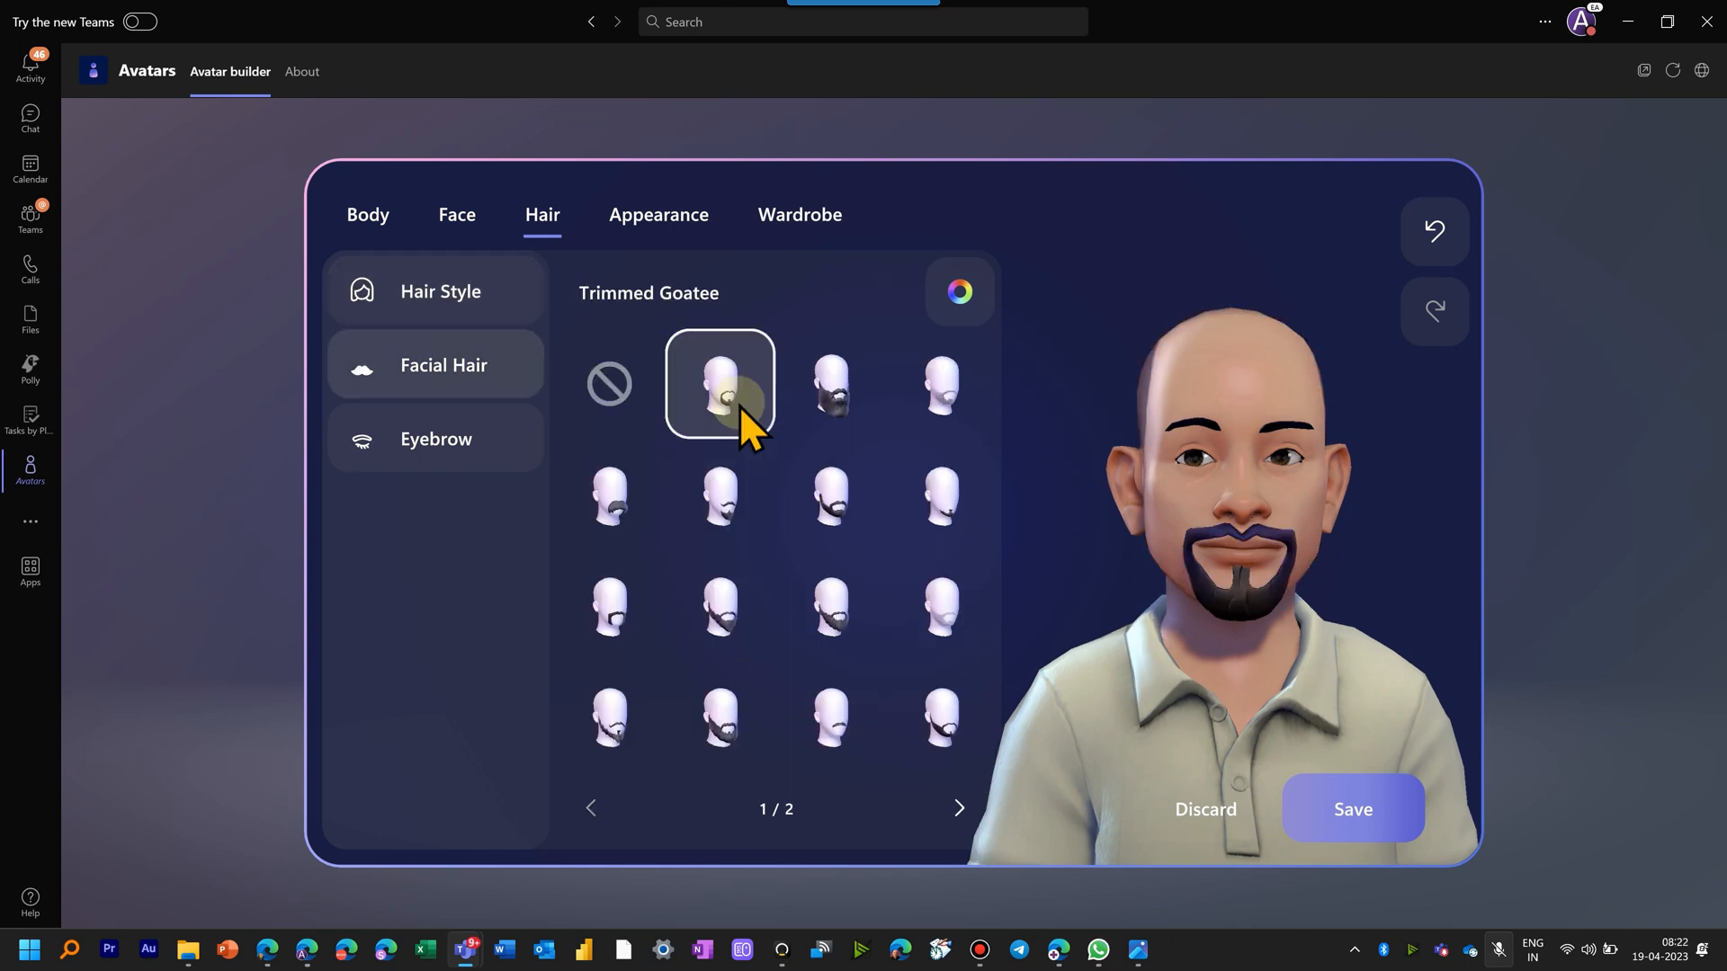
pyautogui.click(436, 439)
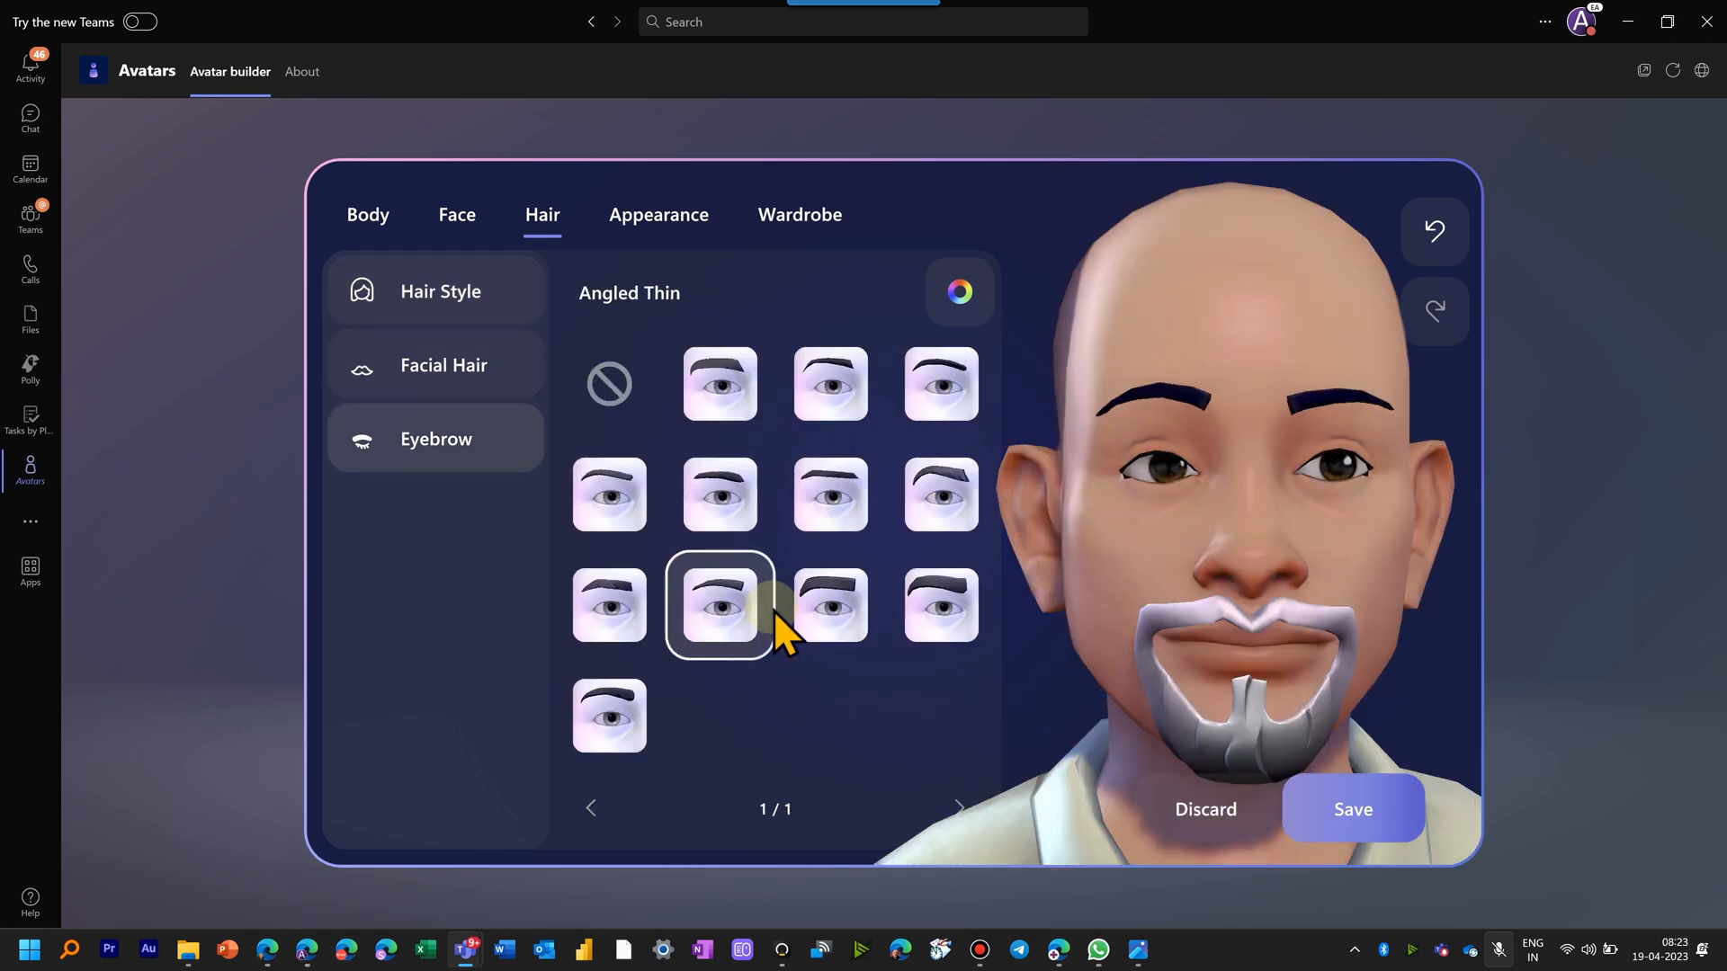
pyautogui.click(658, 214)
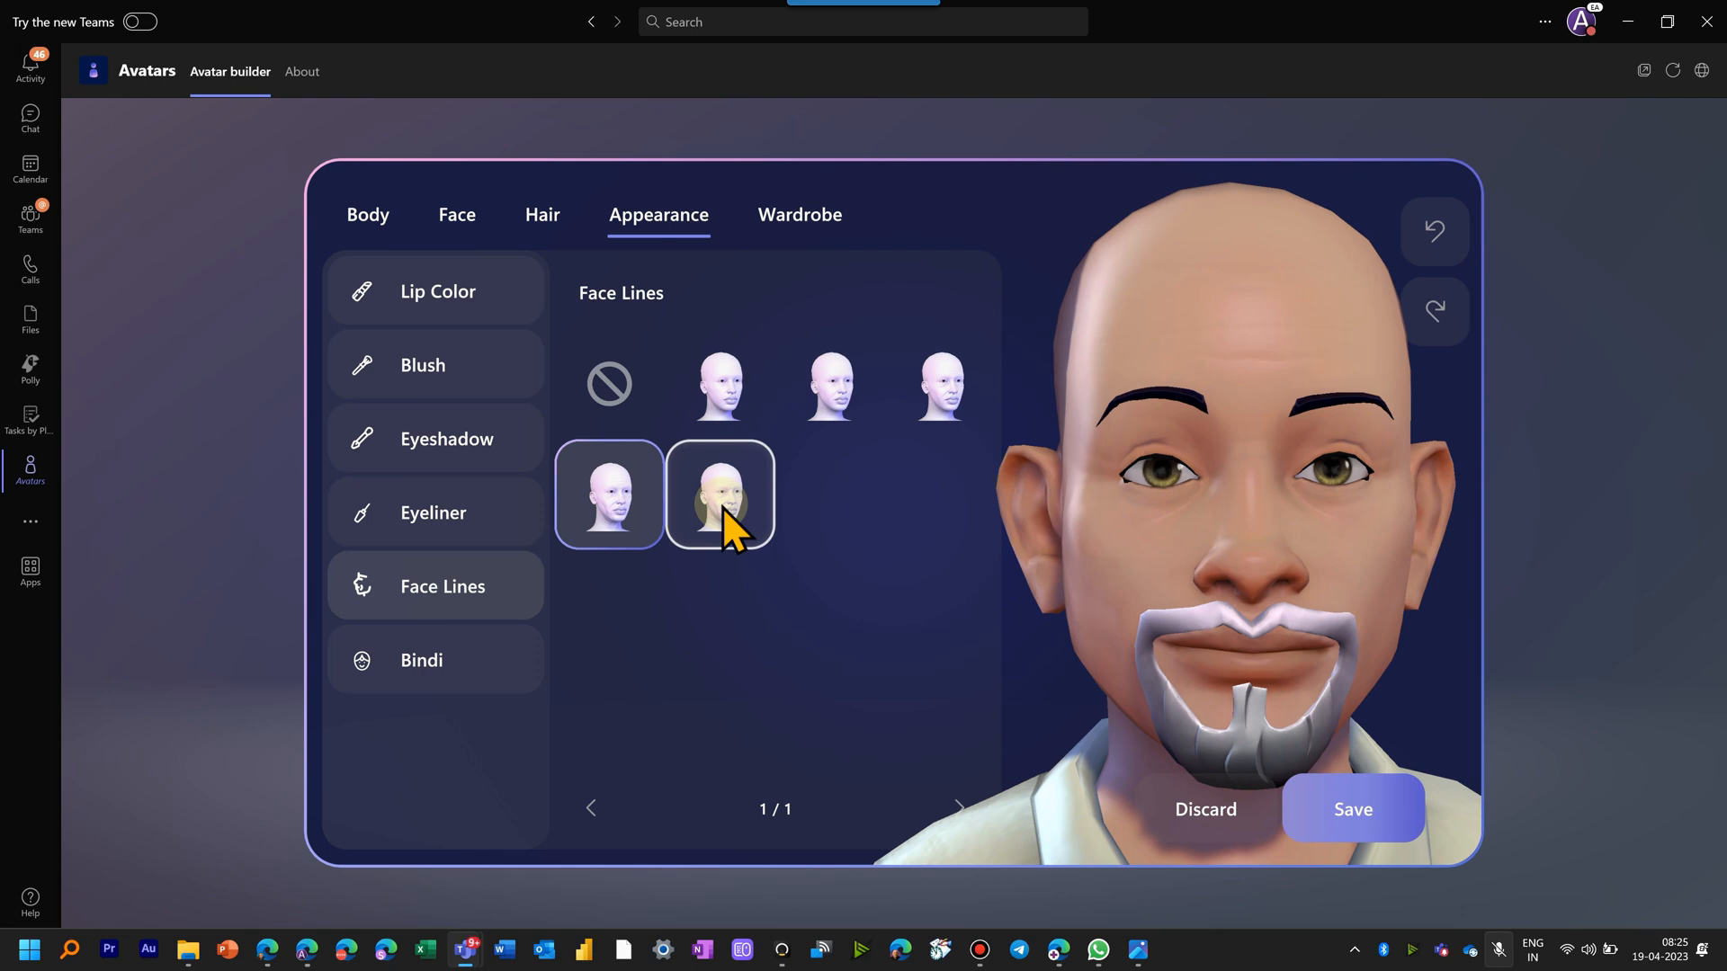
pyautogui.click(799, 214)
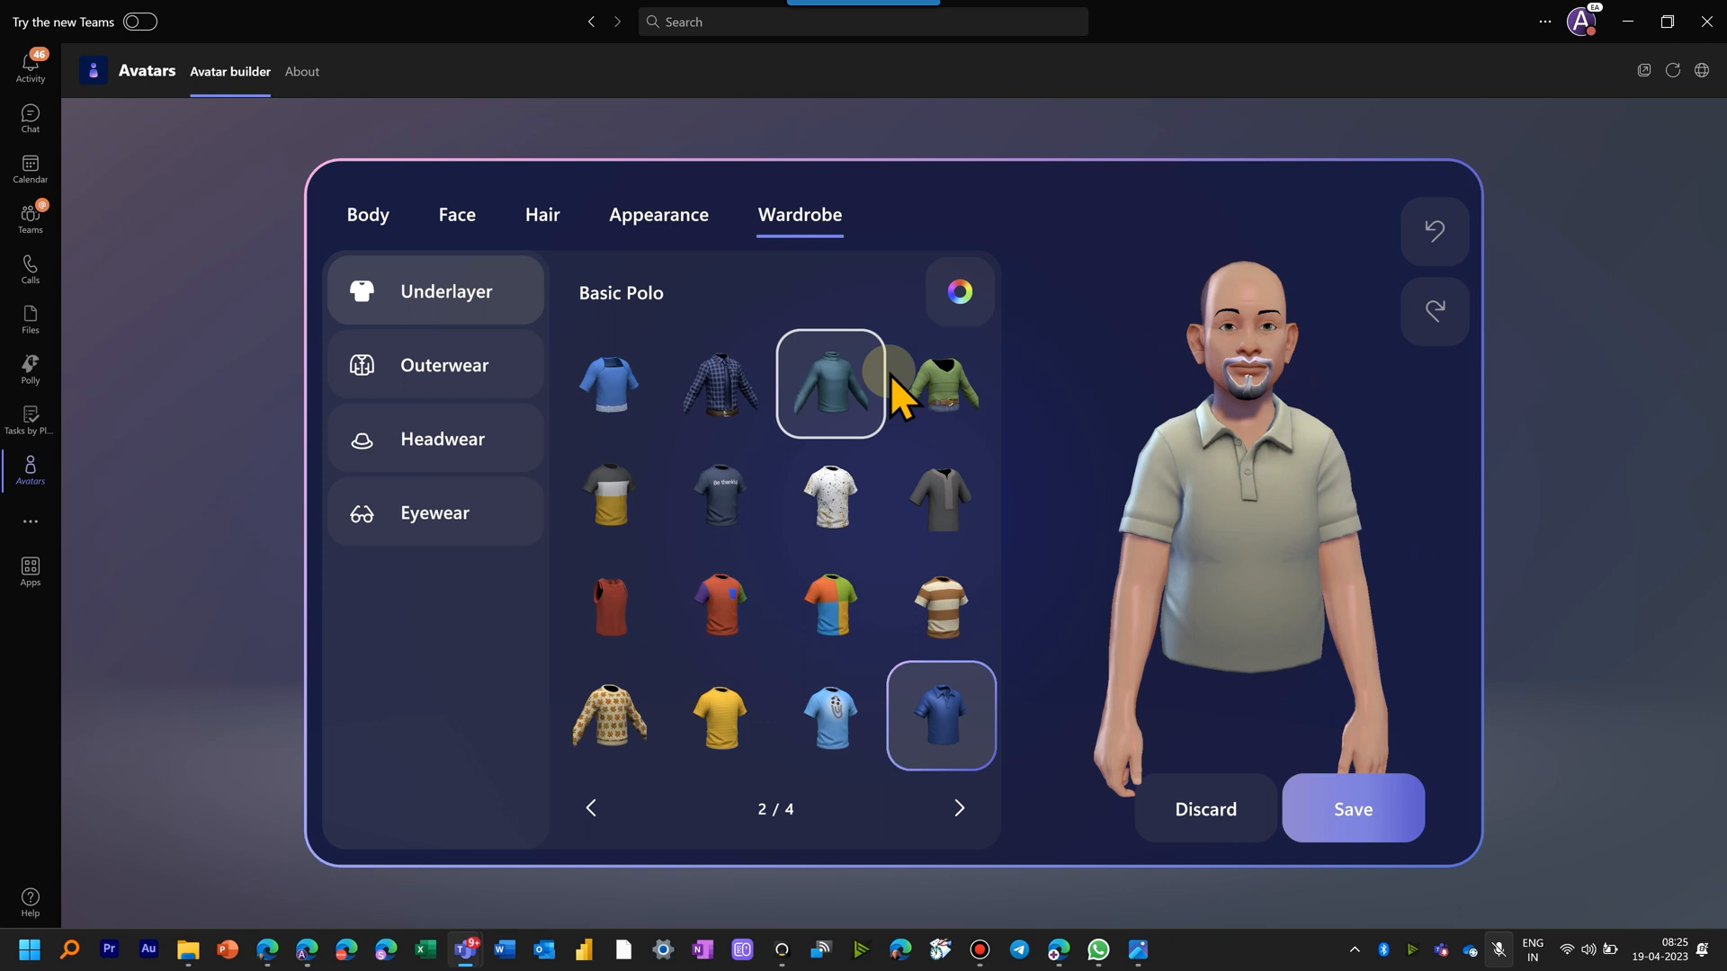
# Step: Dress the avatar in a blue T-shirt with a black vest and save it
pyautogui.click(445, 365)
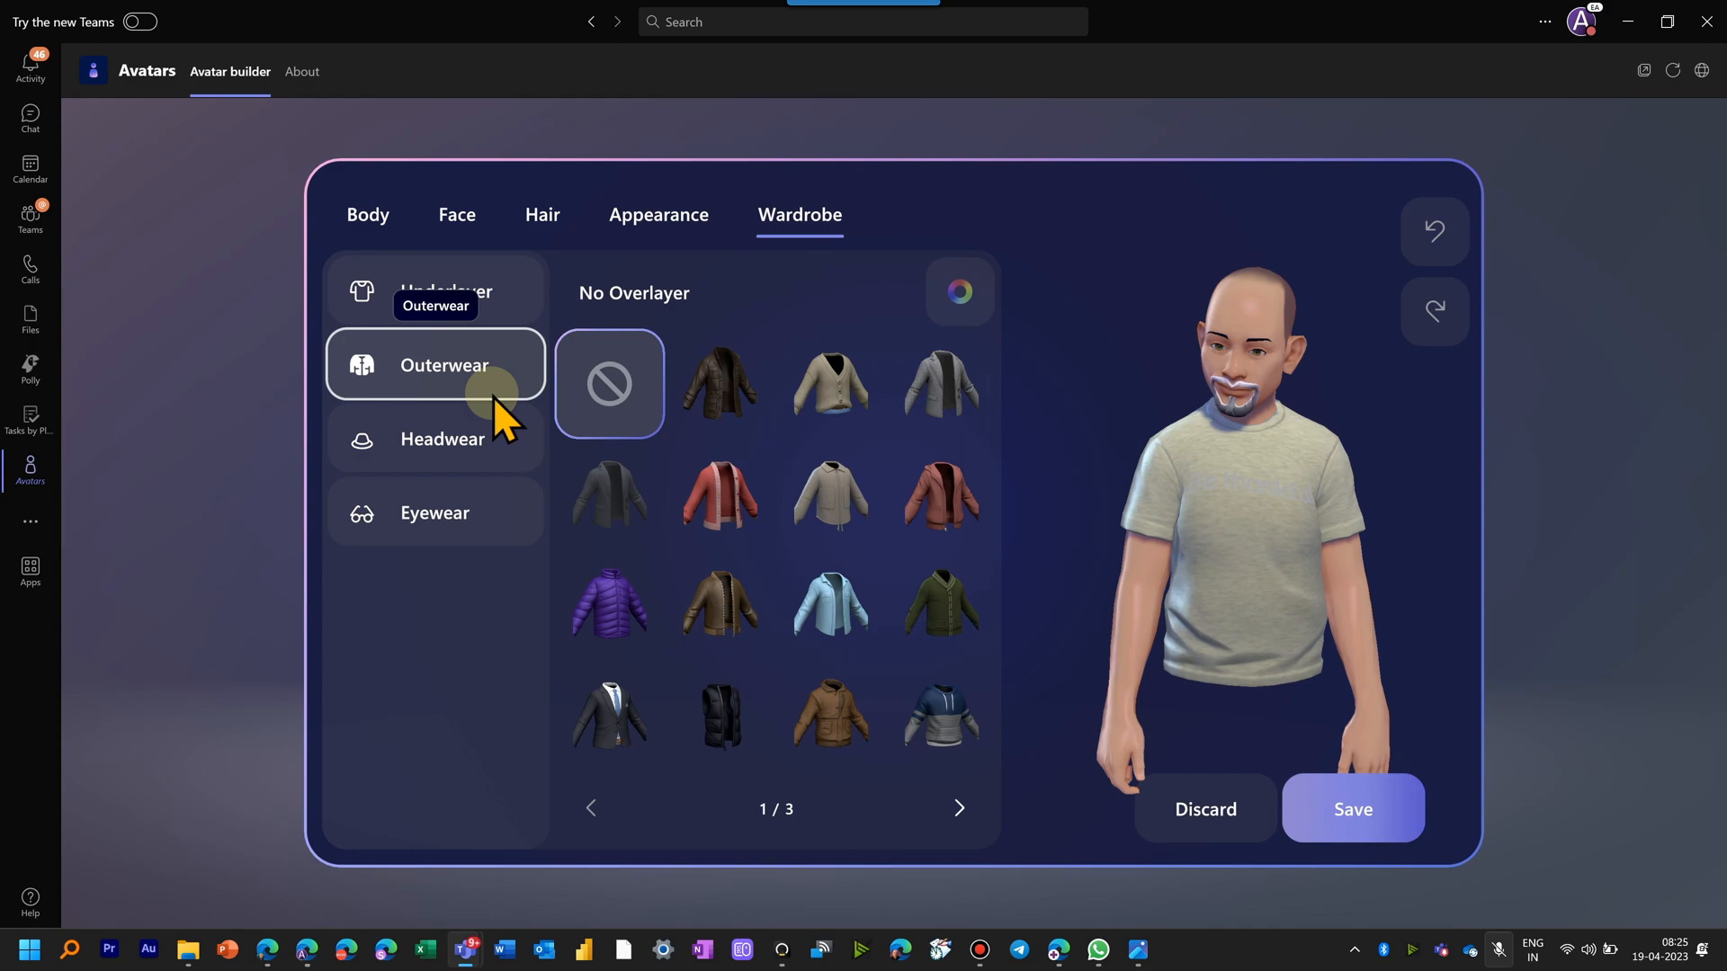
pyautogui.click(1351, 808)
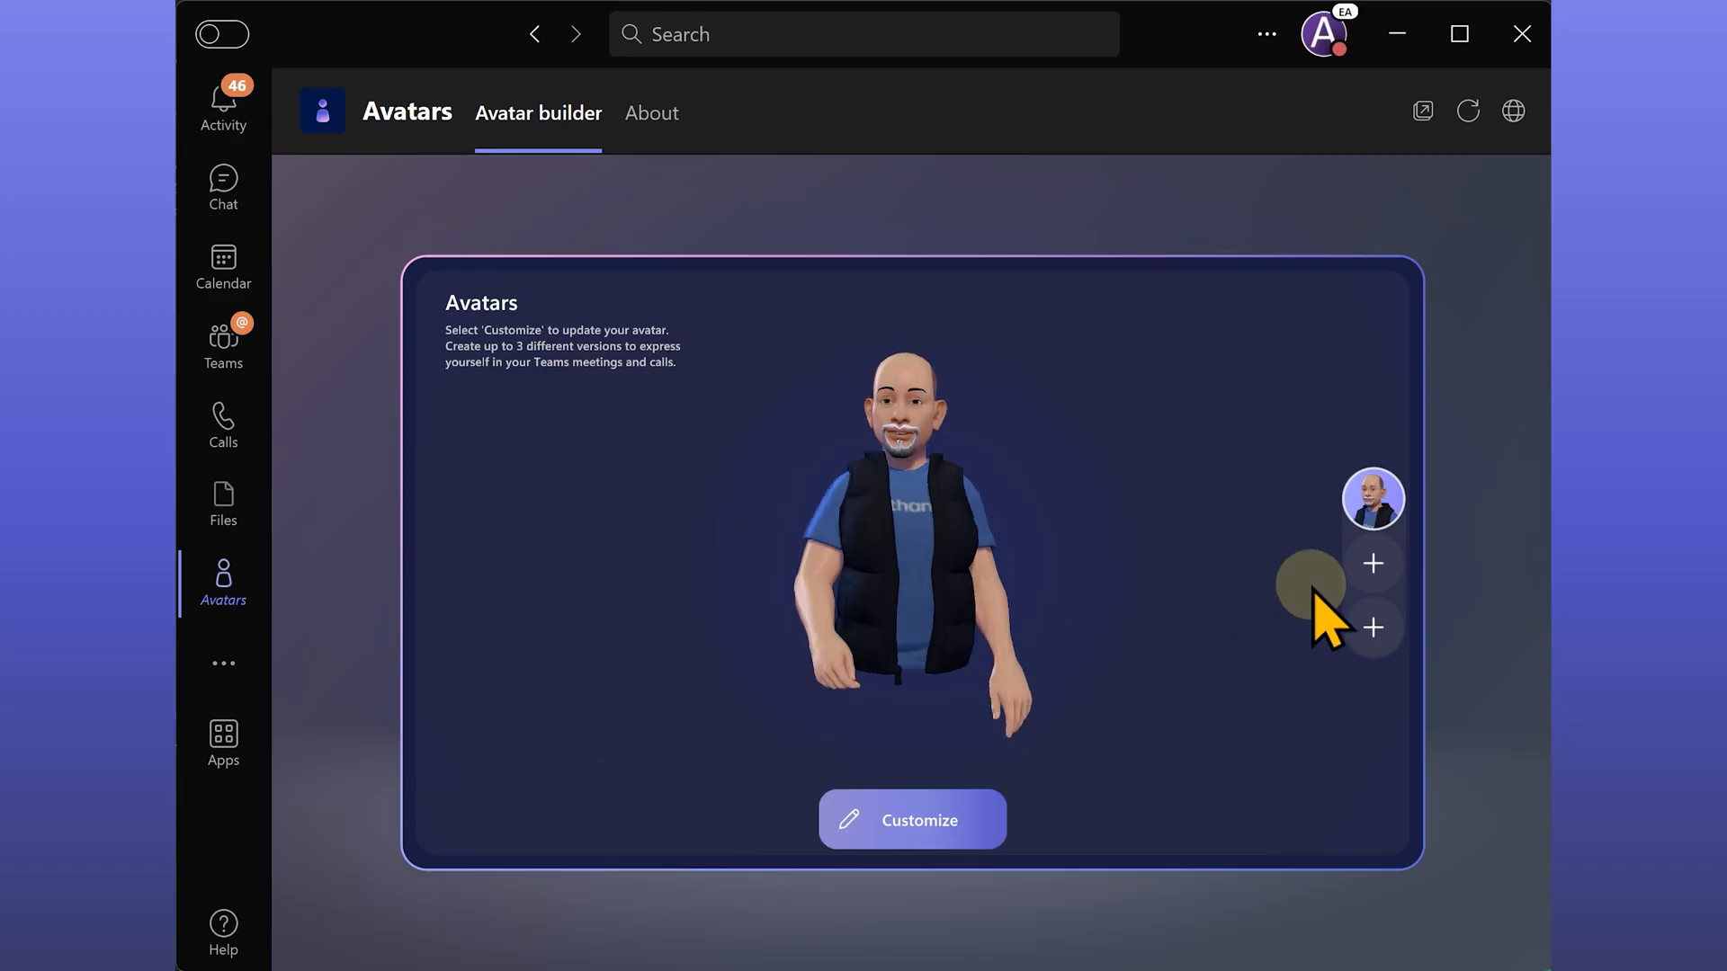
pyautogui.moveTo(1373, 563)
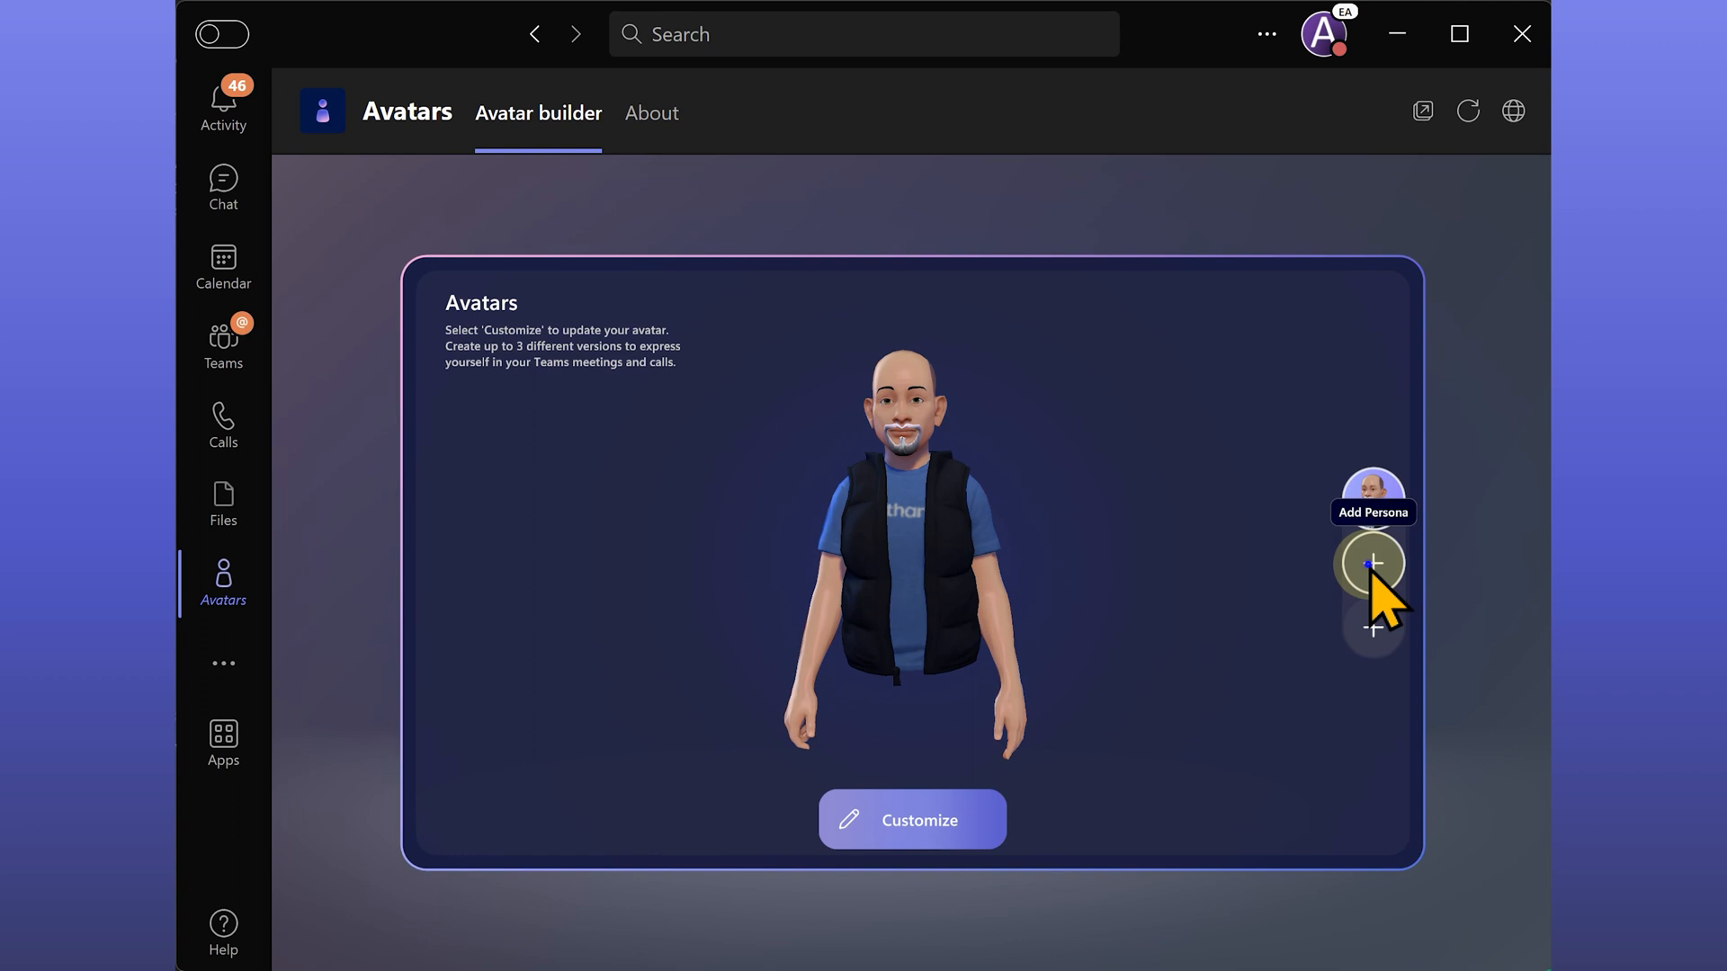
# Step: Leave the avatar builder and reach a meeting's pre-join screen with the camera off
pyautogui.click(1373, 563)
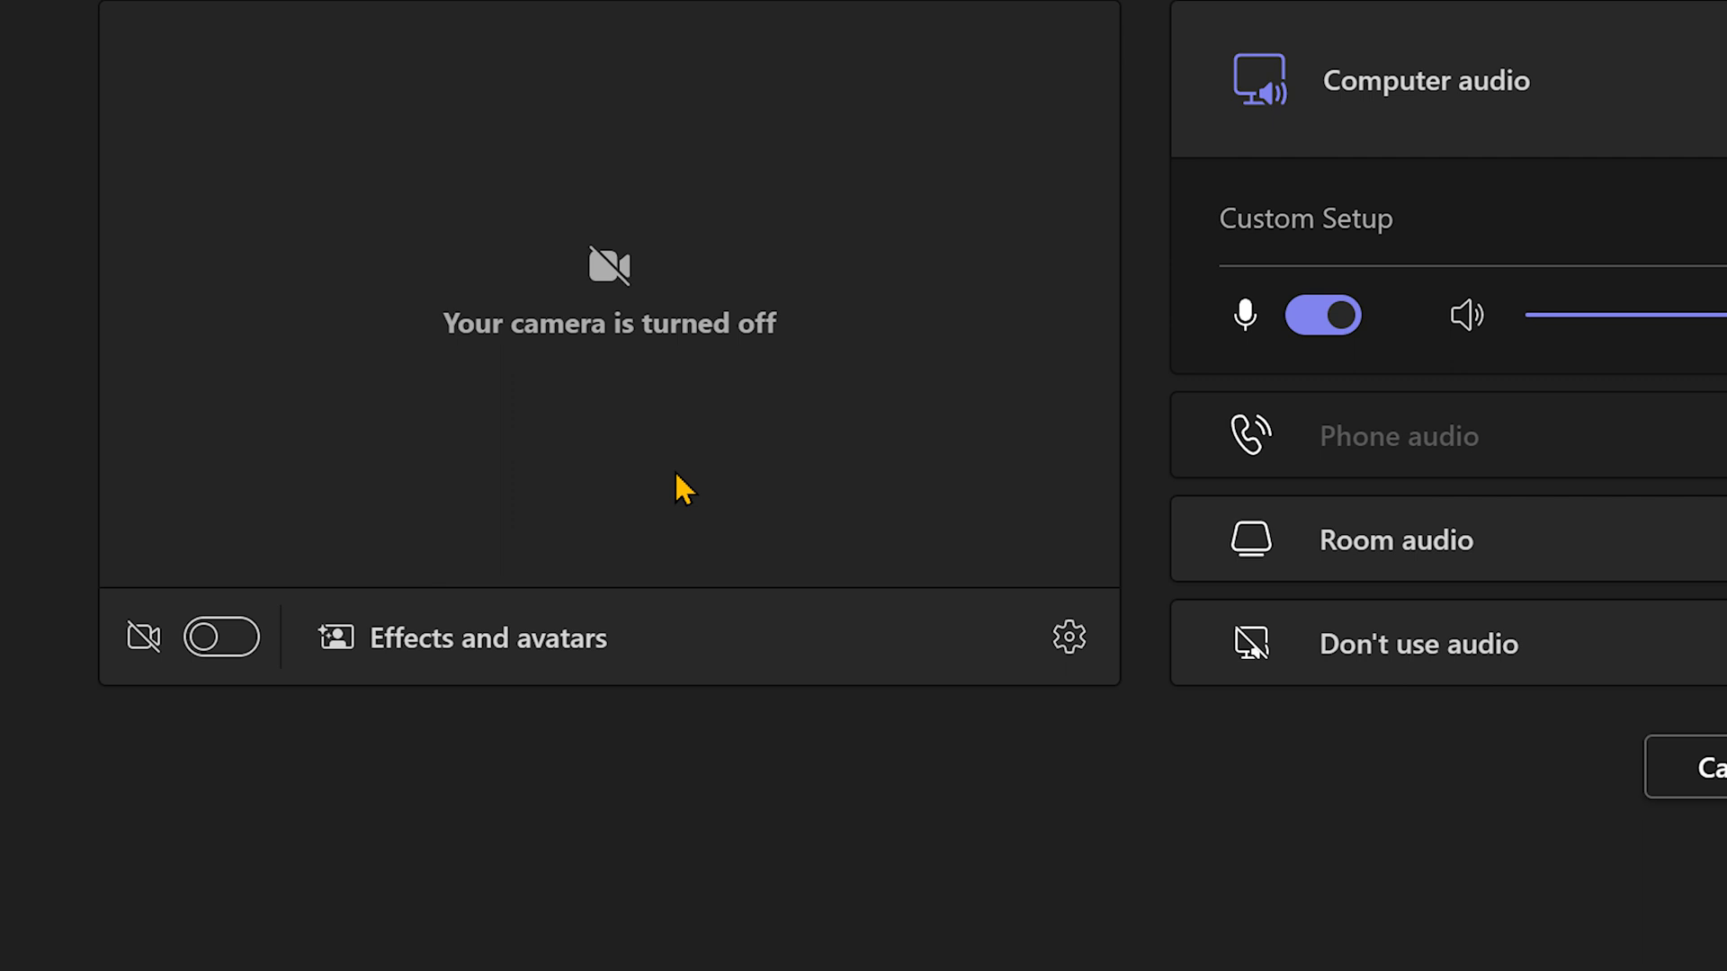
# Step: Check Effects and avatars on the pre-join screen, then join the Test meeting
pyautogui.click(484, 637)
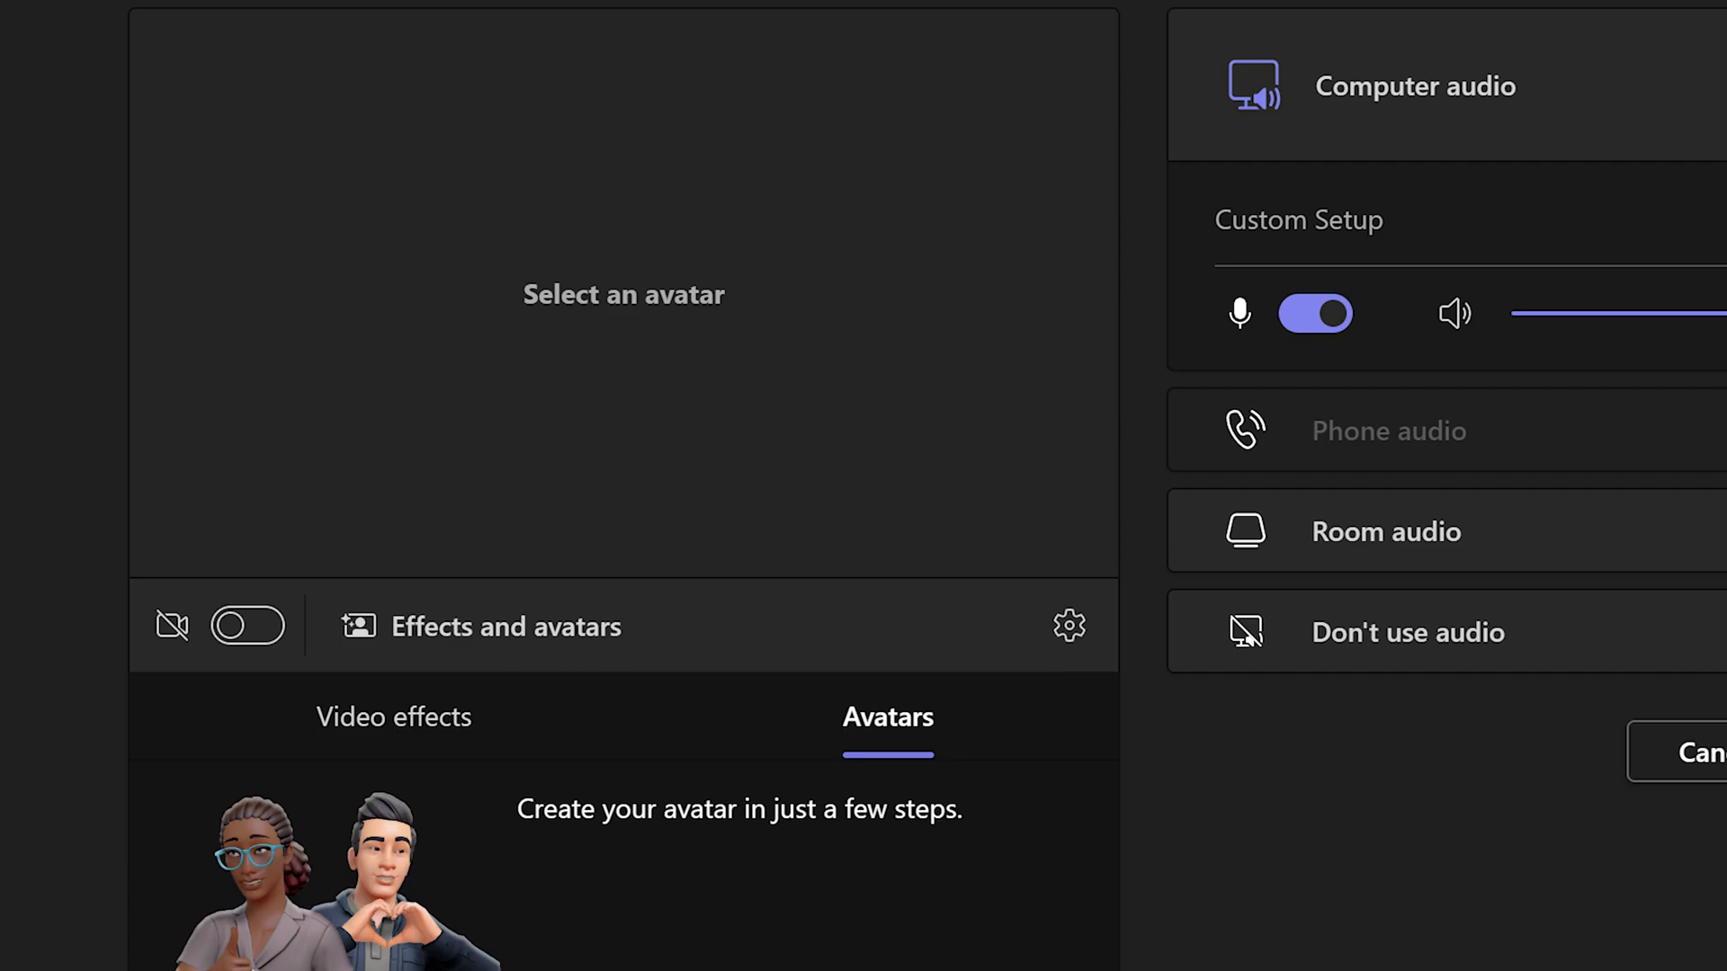
pyautogui.click(1425, 61)
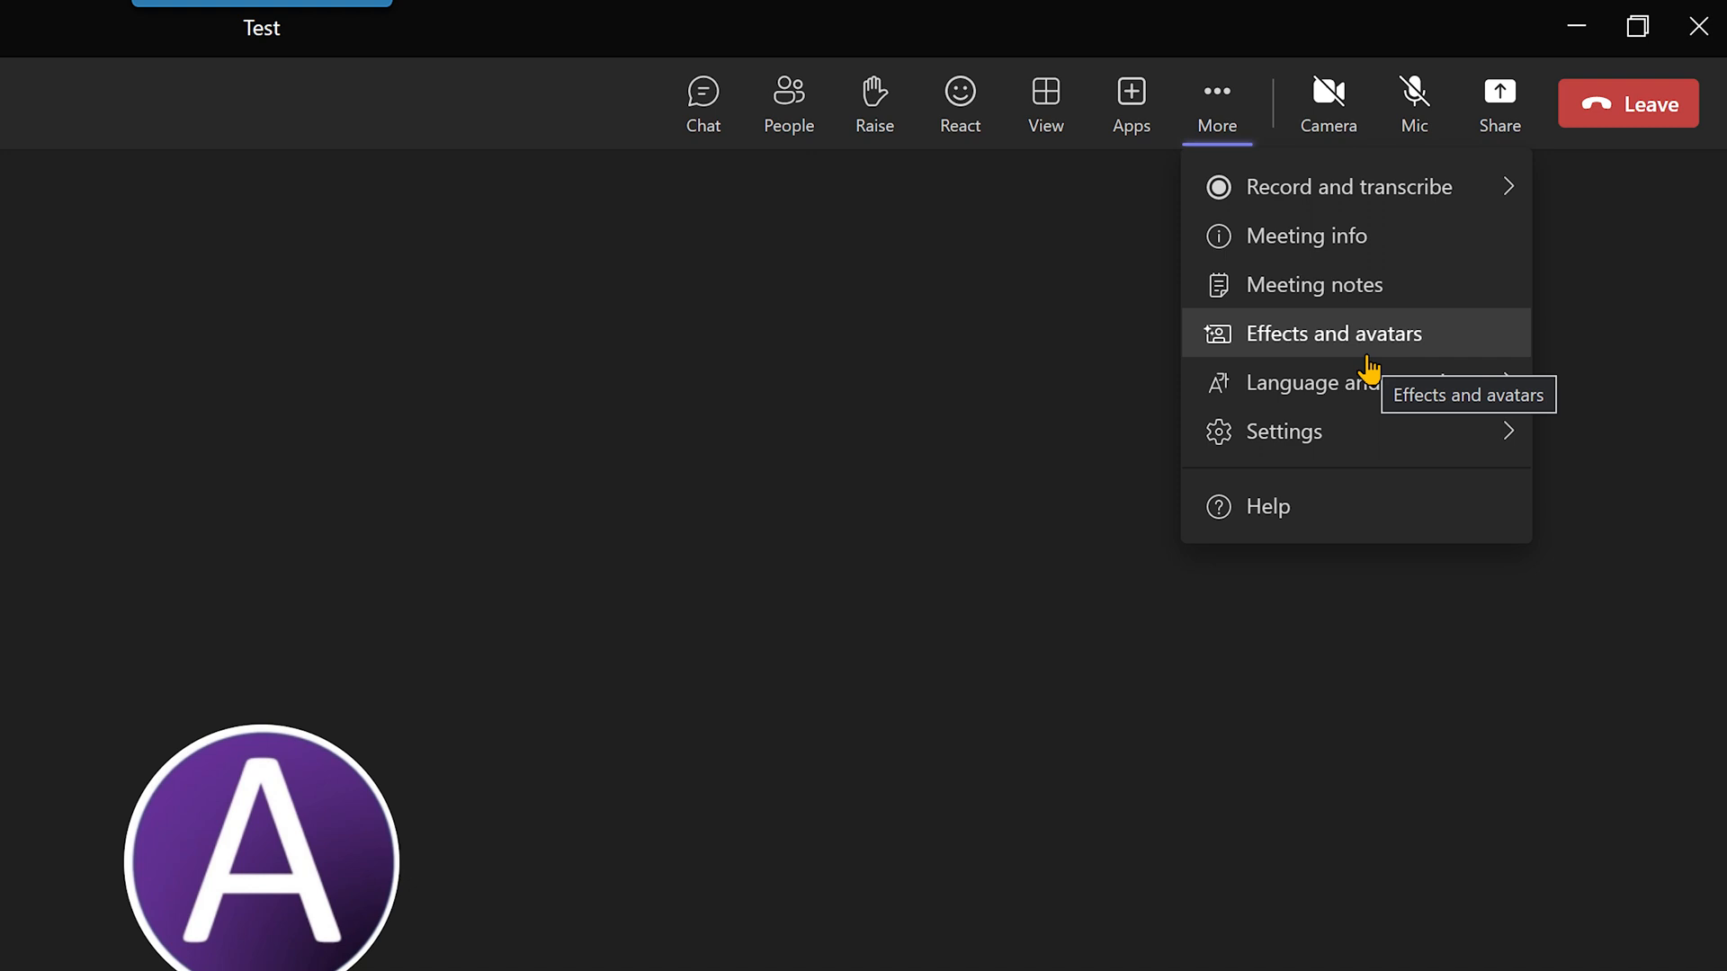
# Step: Select the custom avatar under Effects and avatars to replace the meeting video
pyautogui.click(1333, 335)
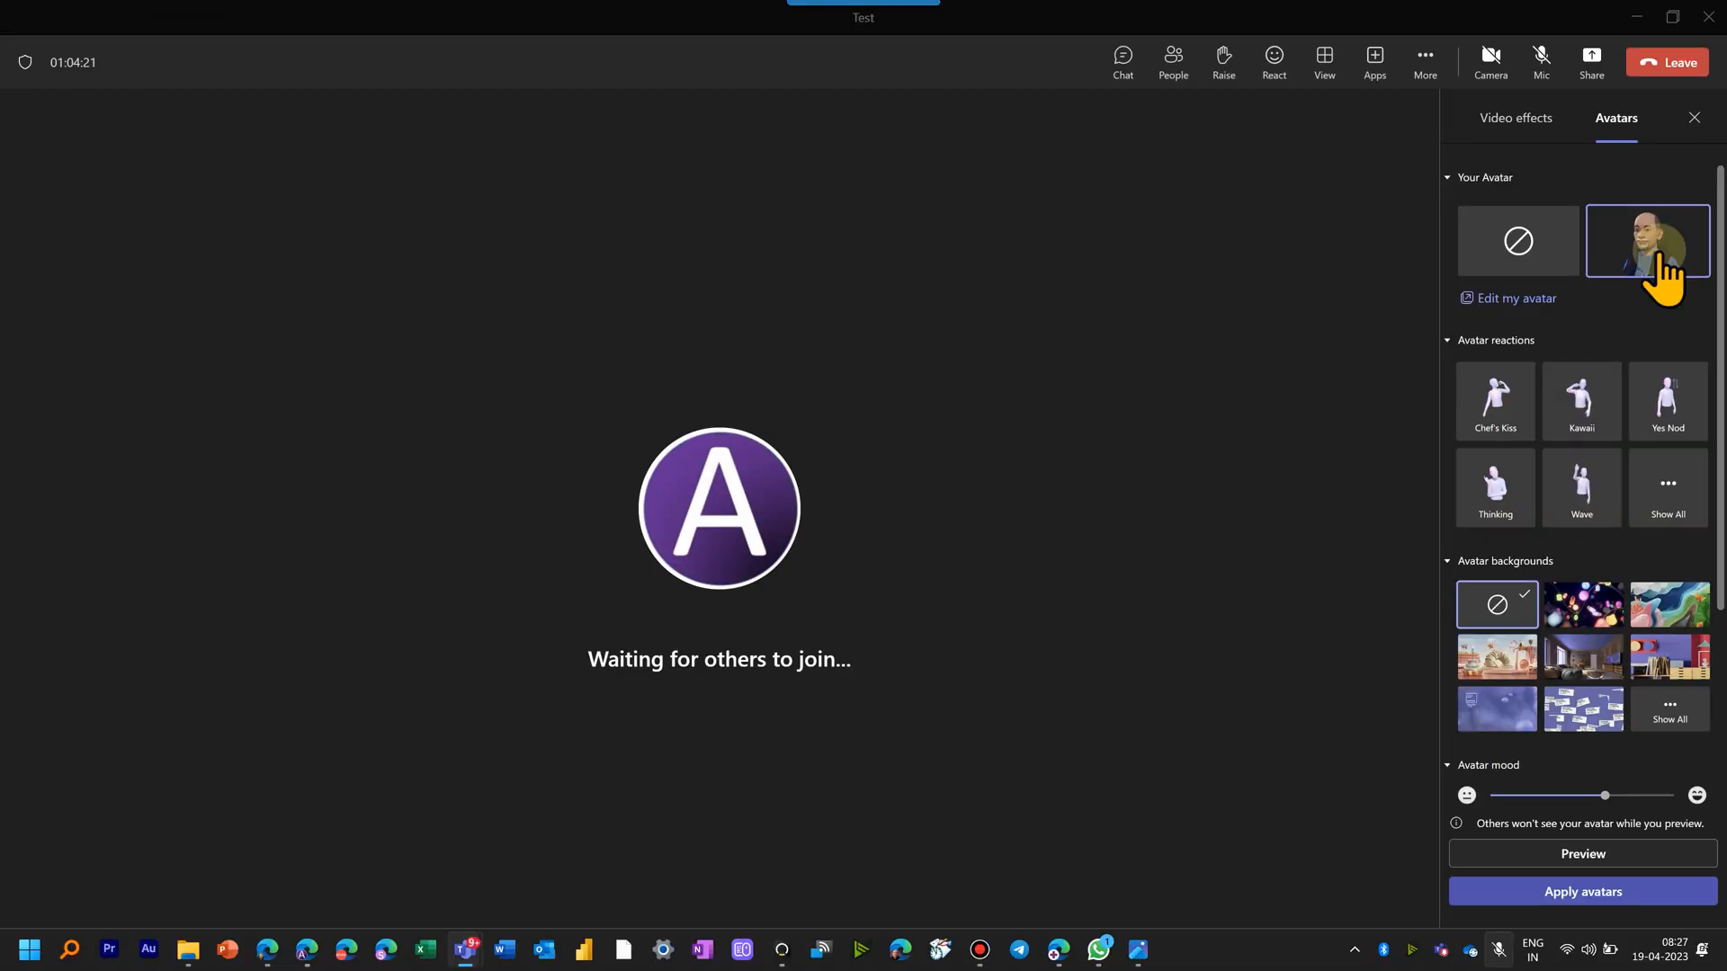
pyautogui.click(1581, 891)
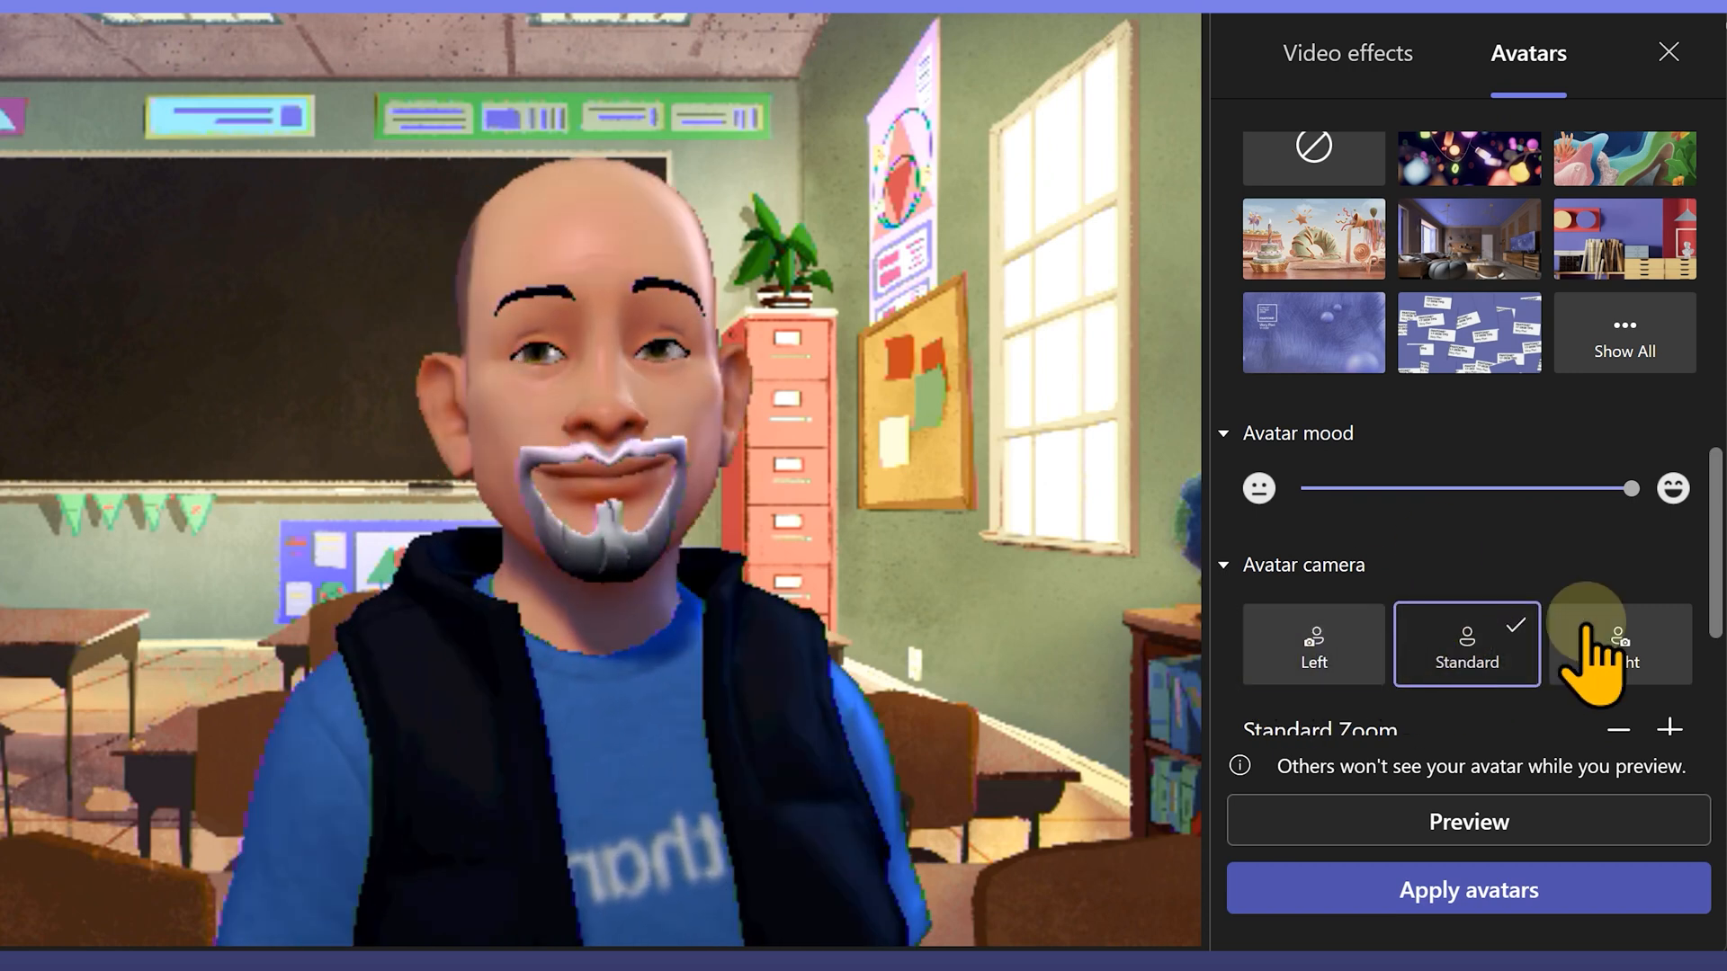
# Step: Preview the avatar from the right and left camera angles and adjust the zoom
pyautogui.click(1620, 644)
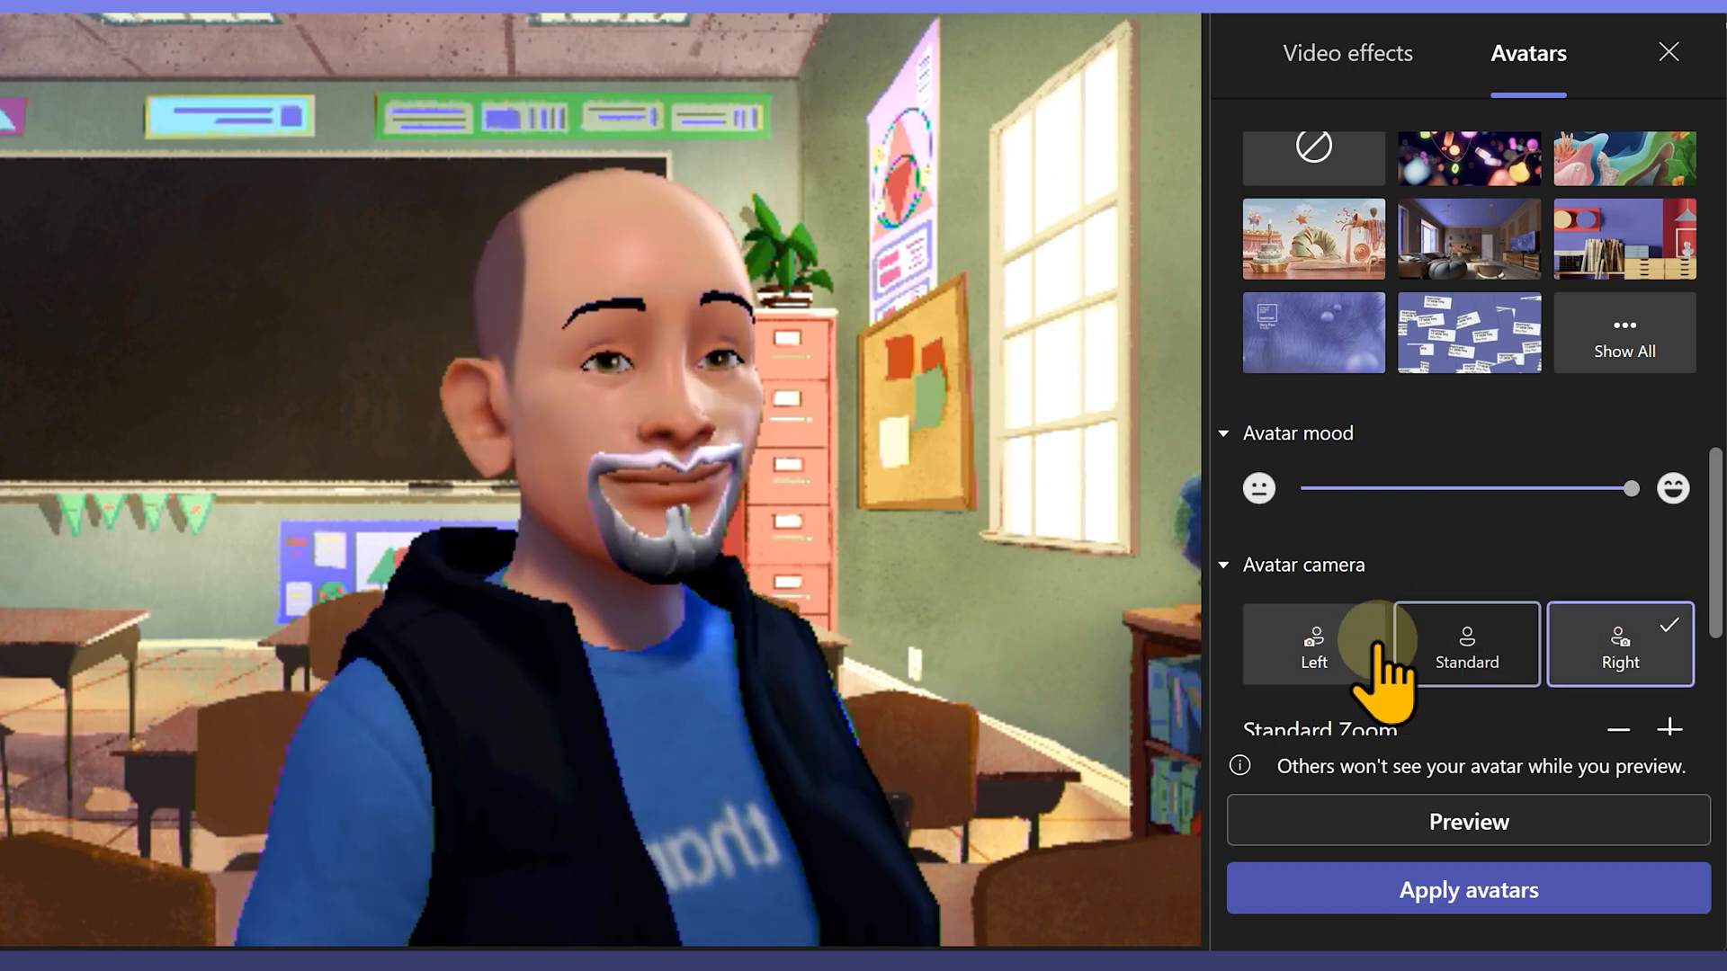
pyautogui.click(1313, 644)
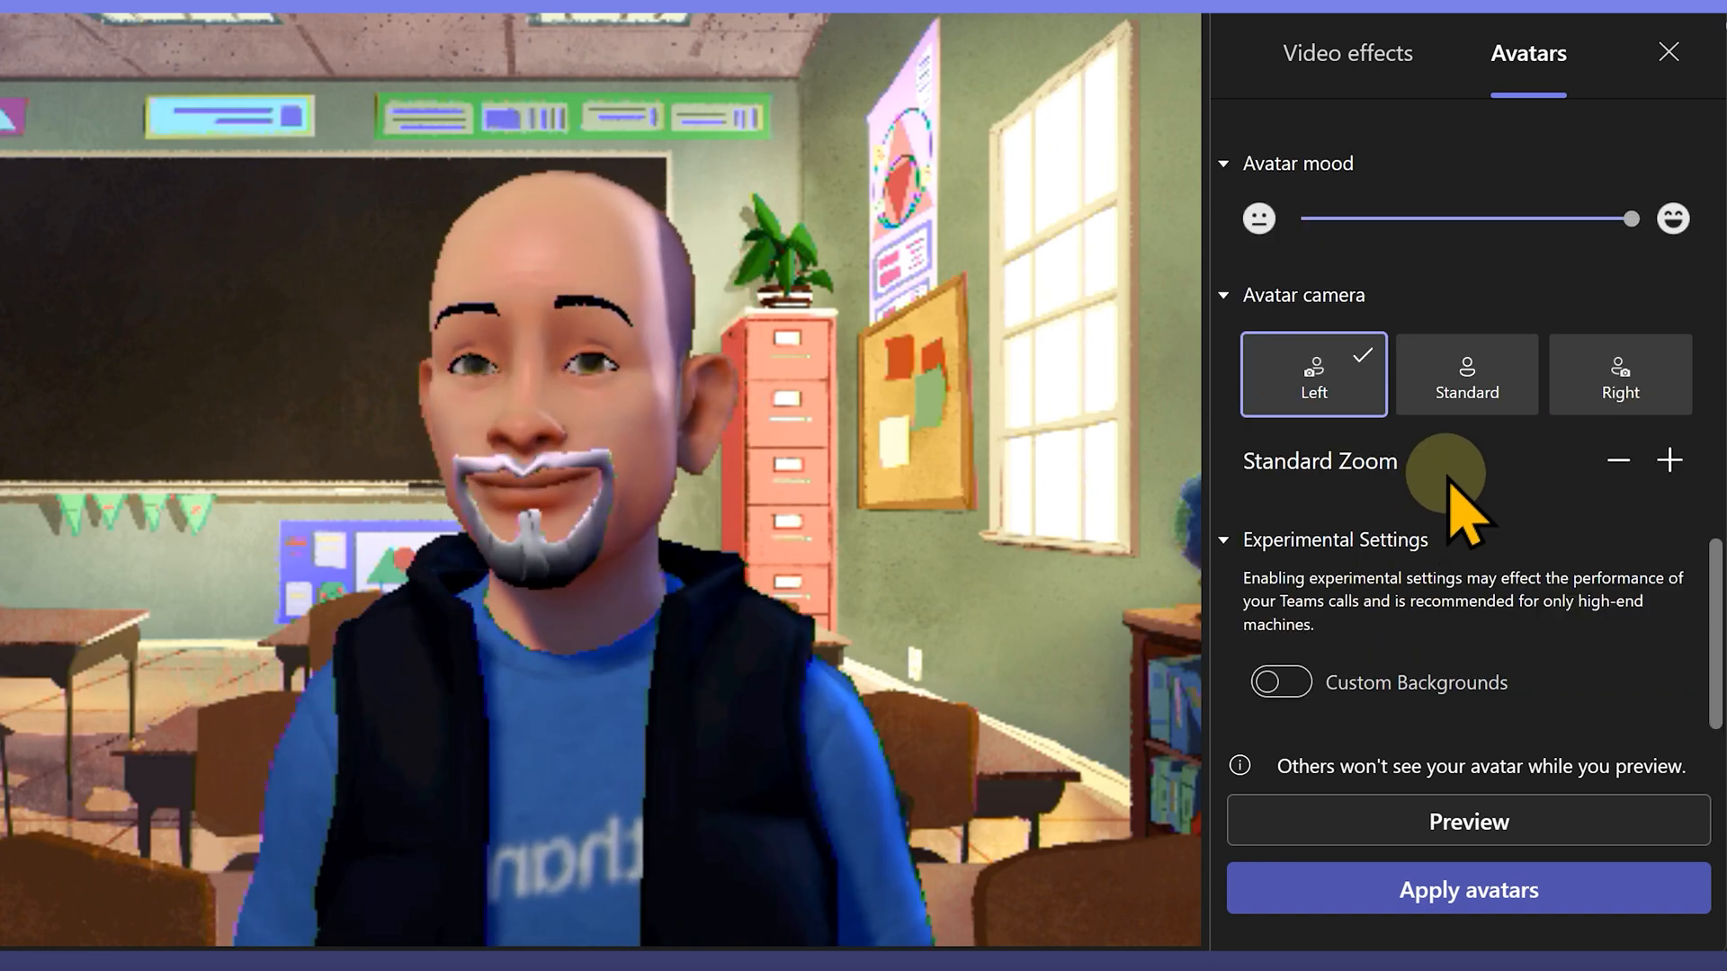
pyautogui.click(1617, 460)
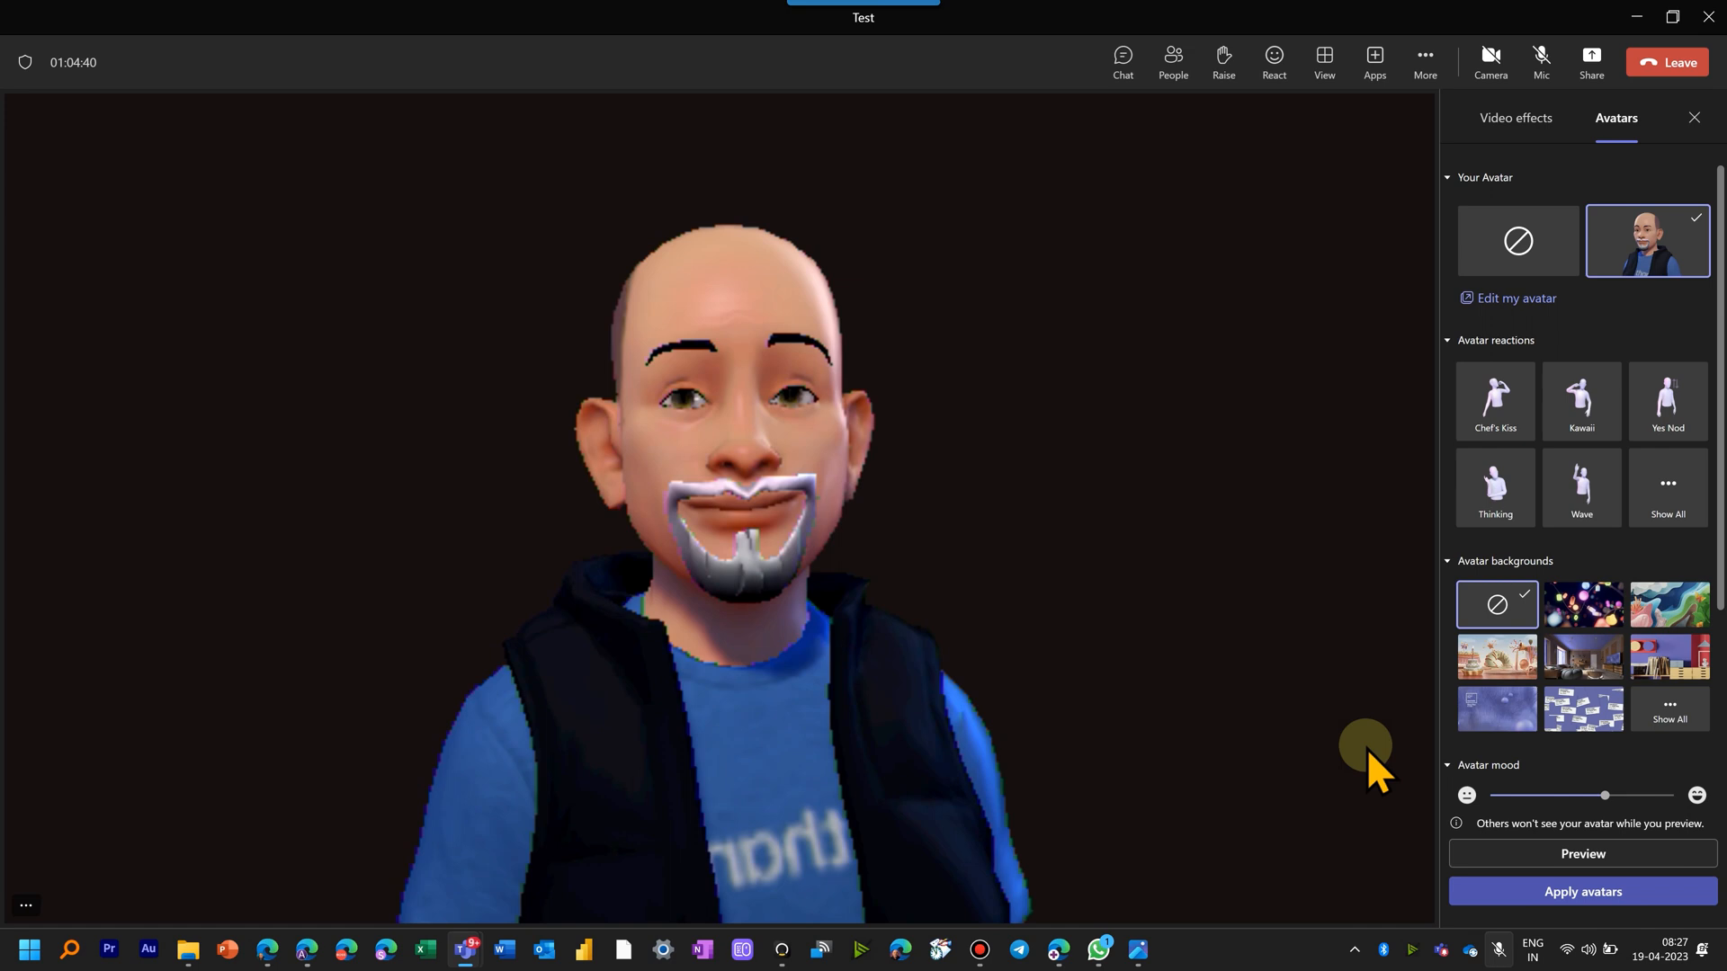
# Step: Apply the avatar to the meeting video and bring up the quick emoji reactions
pyautogui.click(1273, 61)
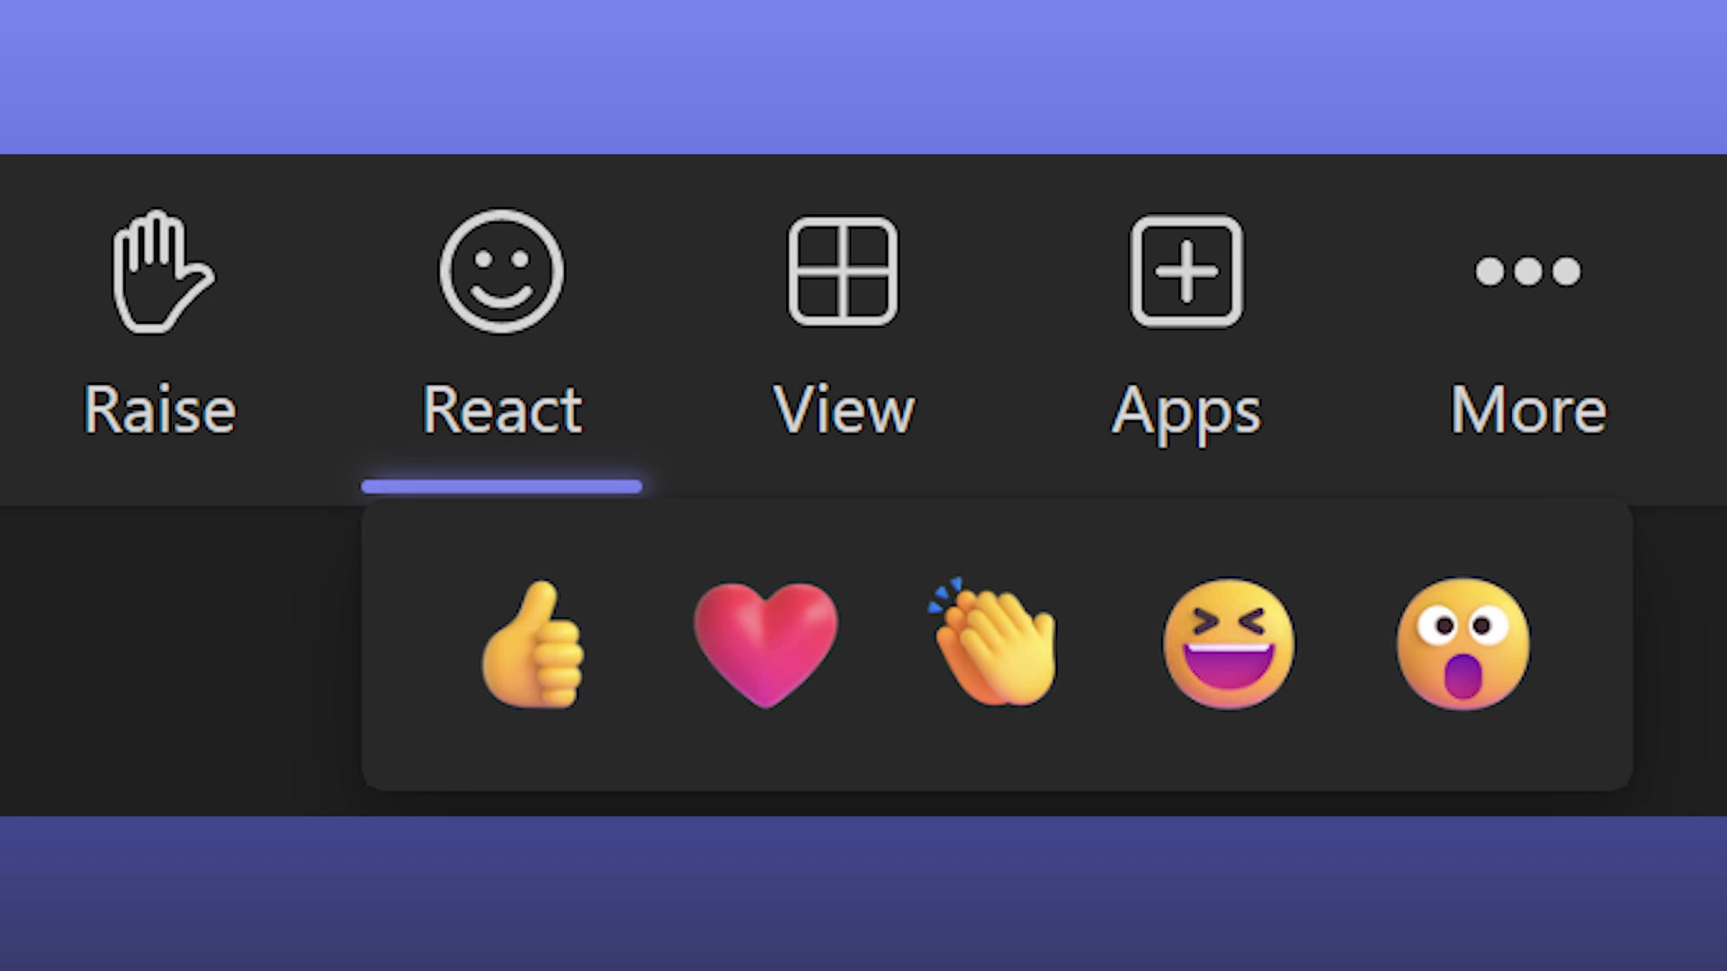
# Step: Send a surprised emoji reaction, then play the Amazed avatar gesture from the full reactions list
pyautogui.click(846, 51)
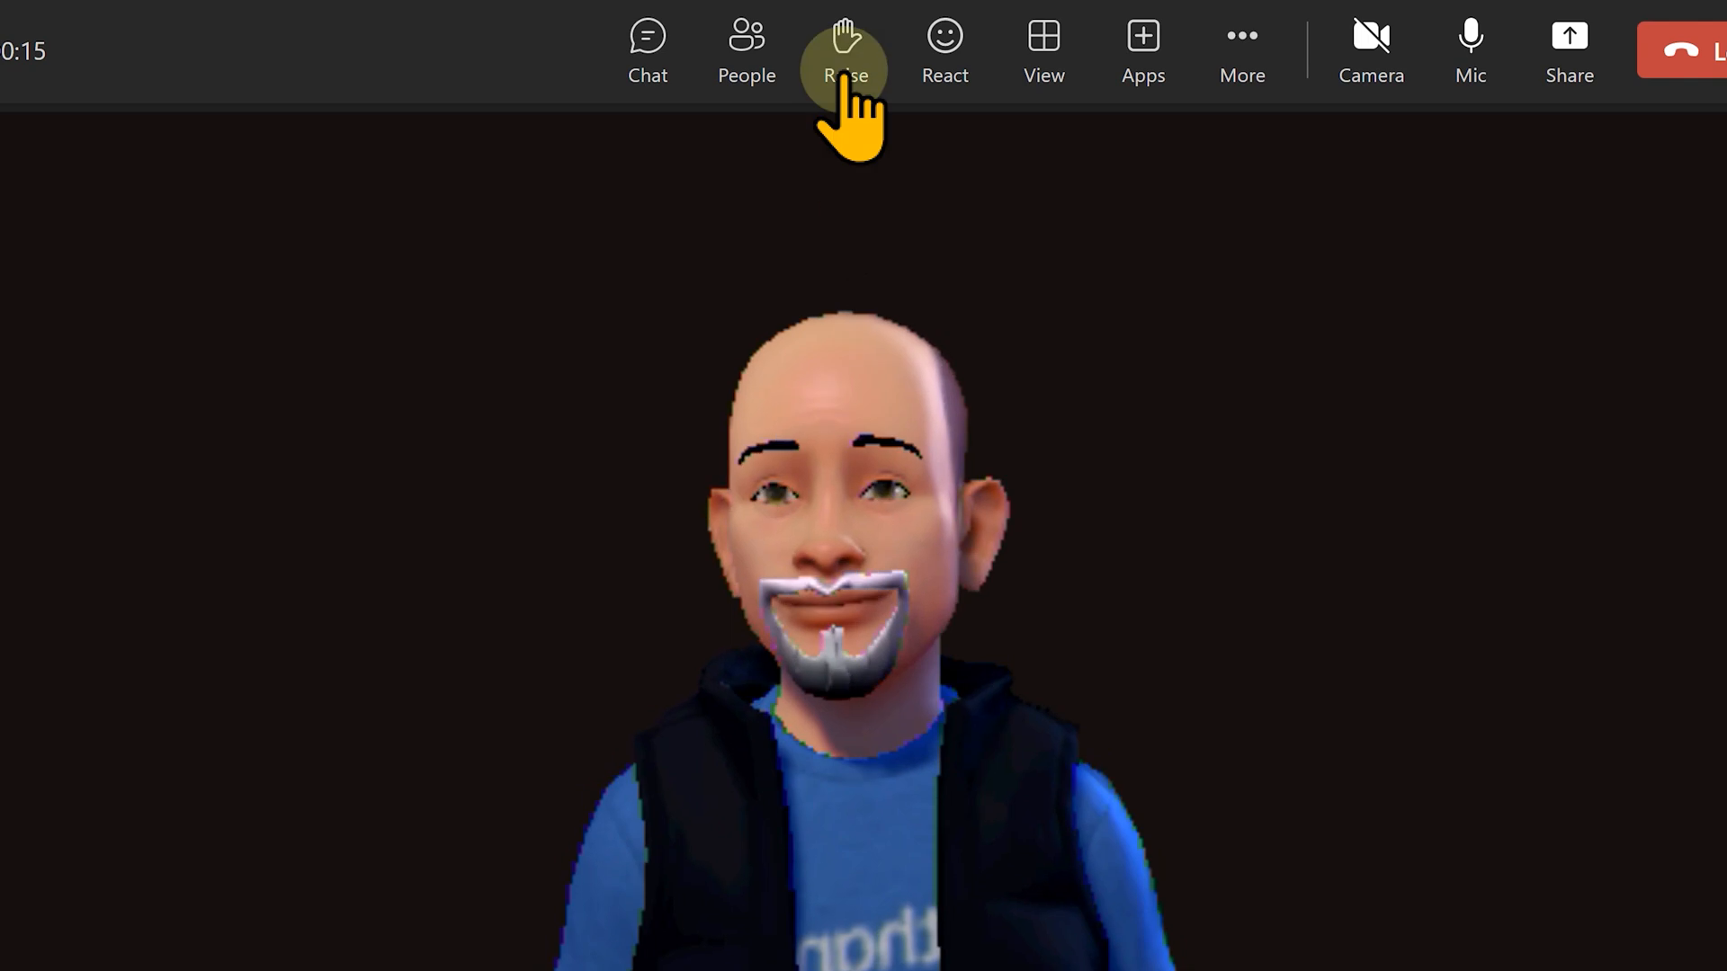
pyautogui.moveTo(1277, 385)
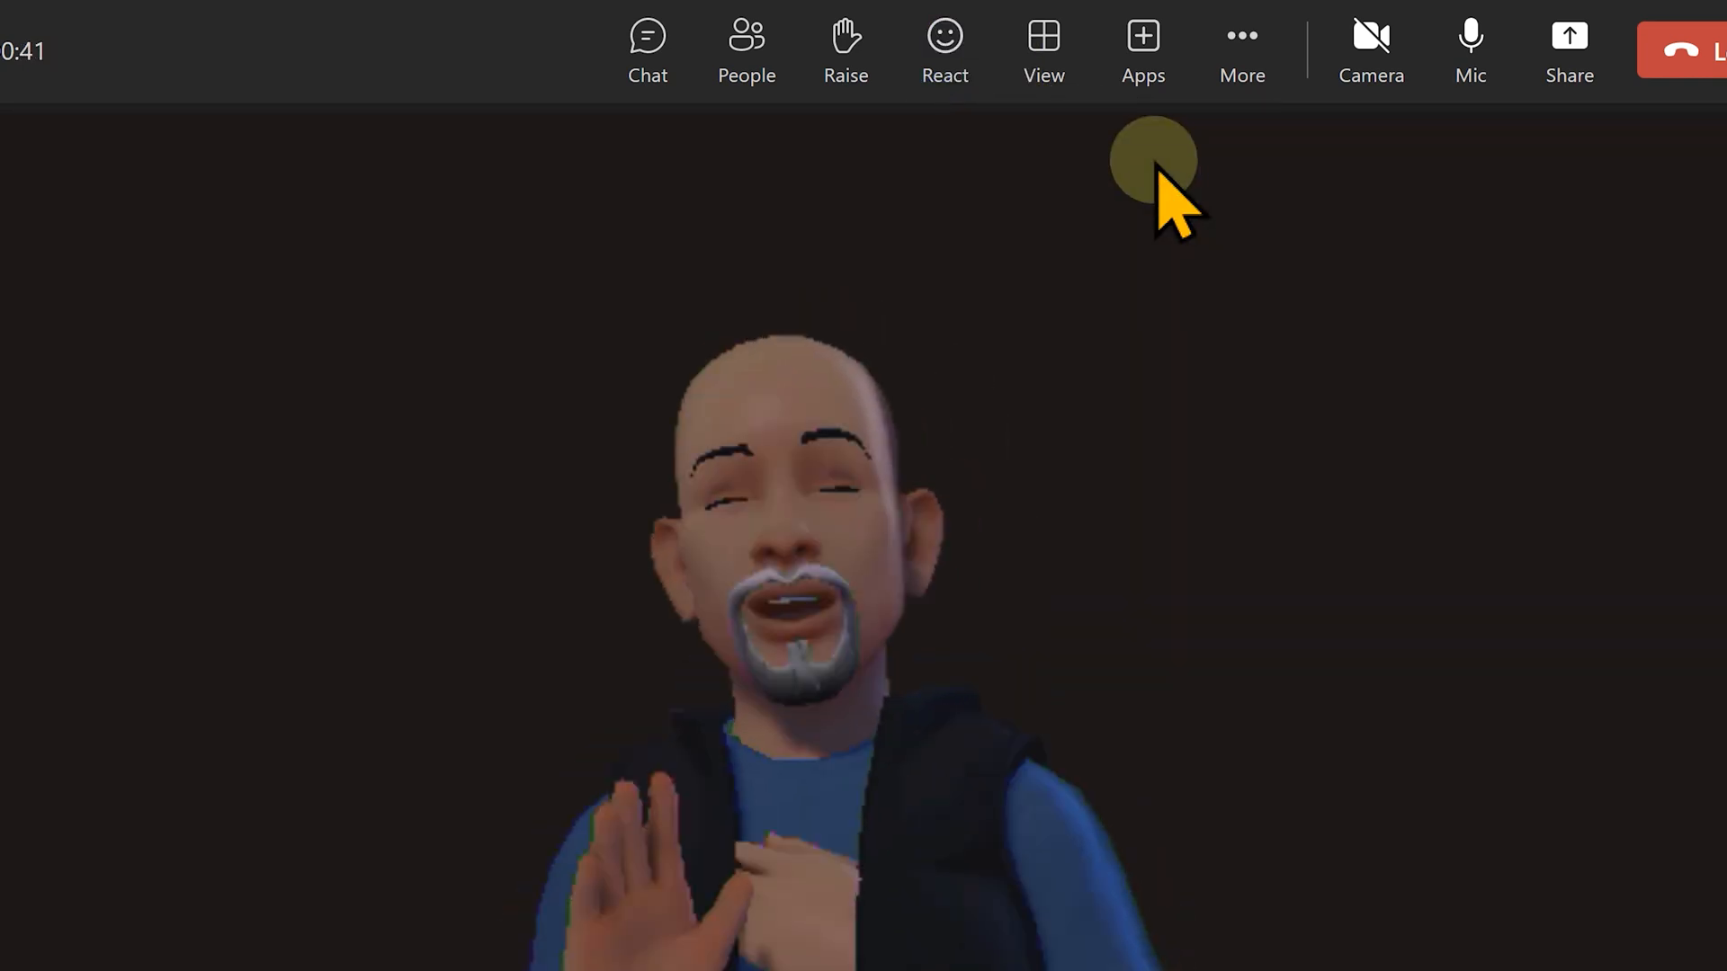
pyautogui.moveTo(1245, 198)
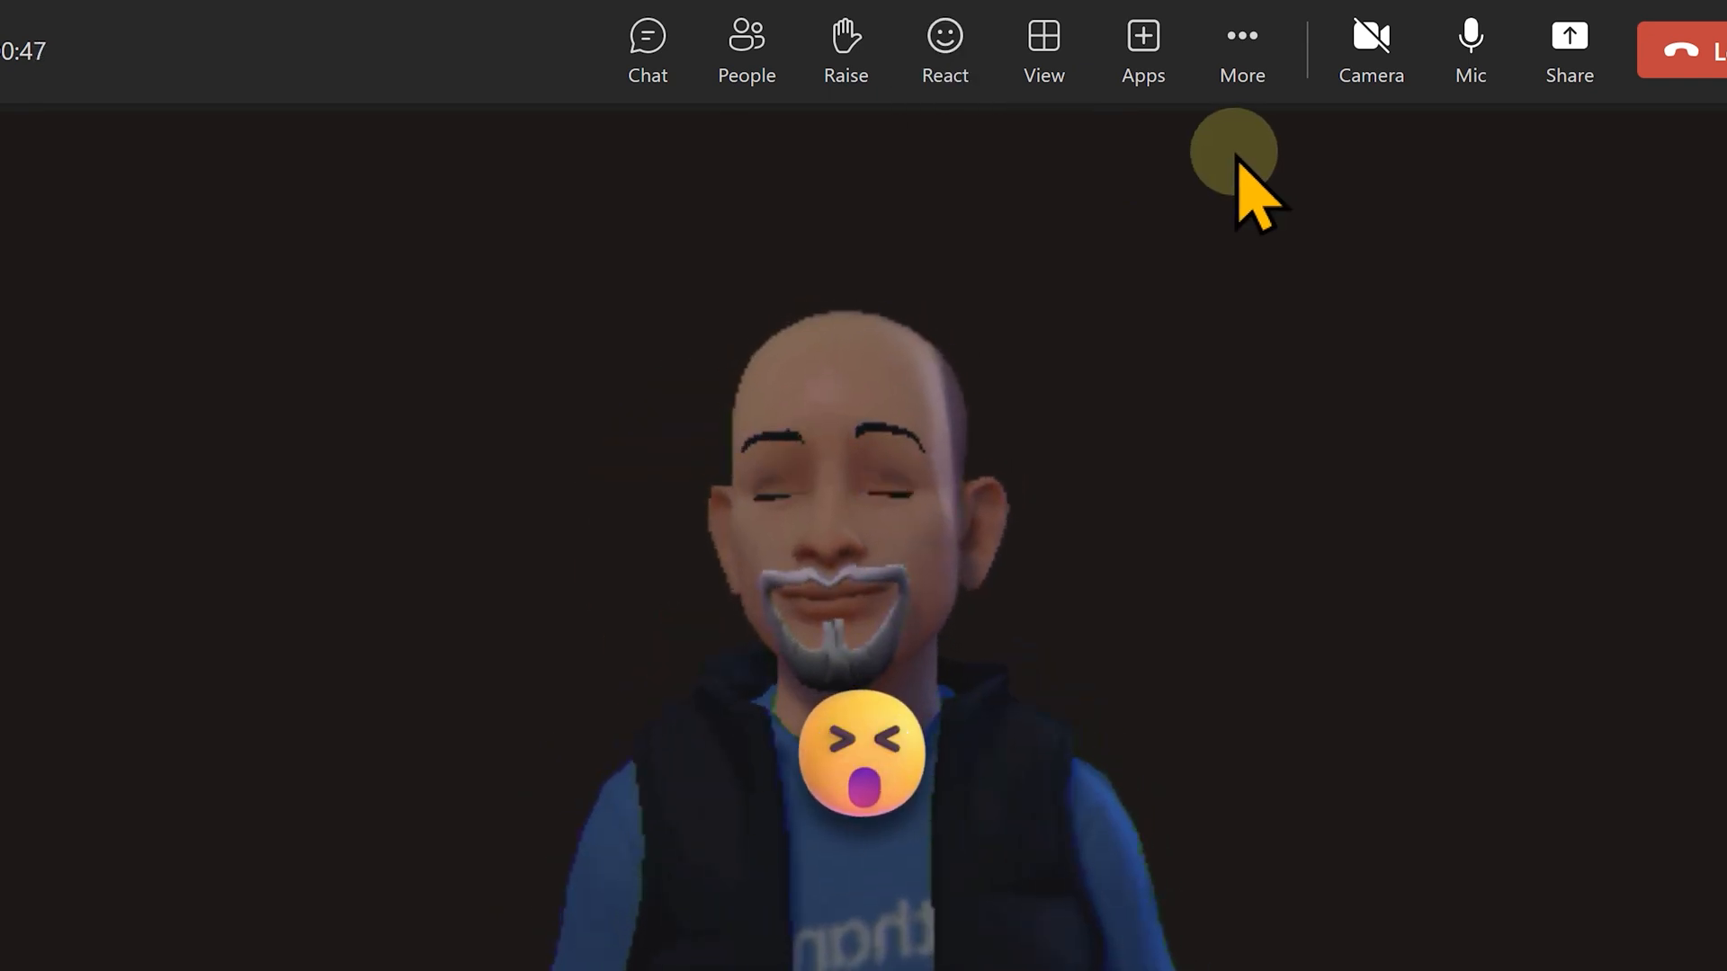
pyautogui.click(944, 50)
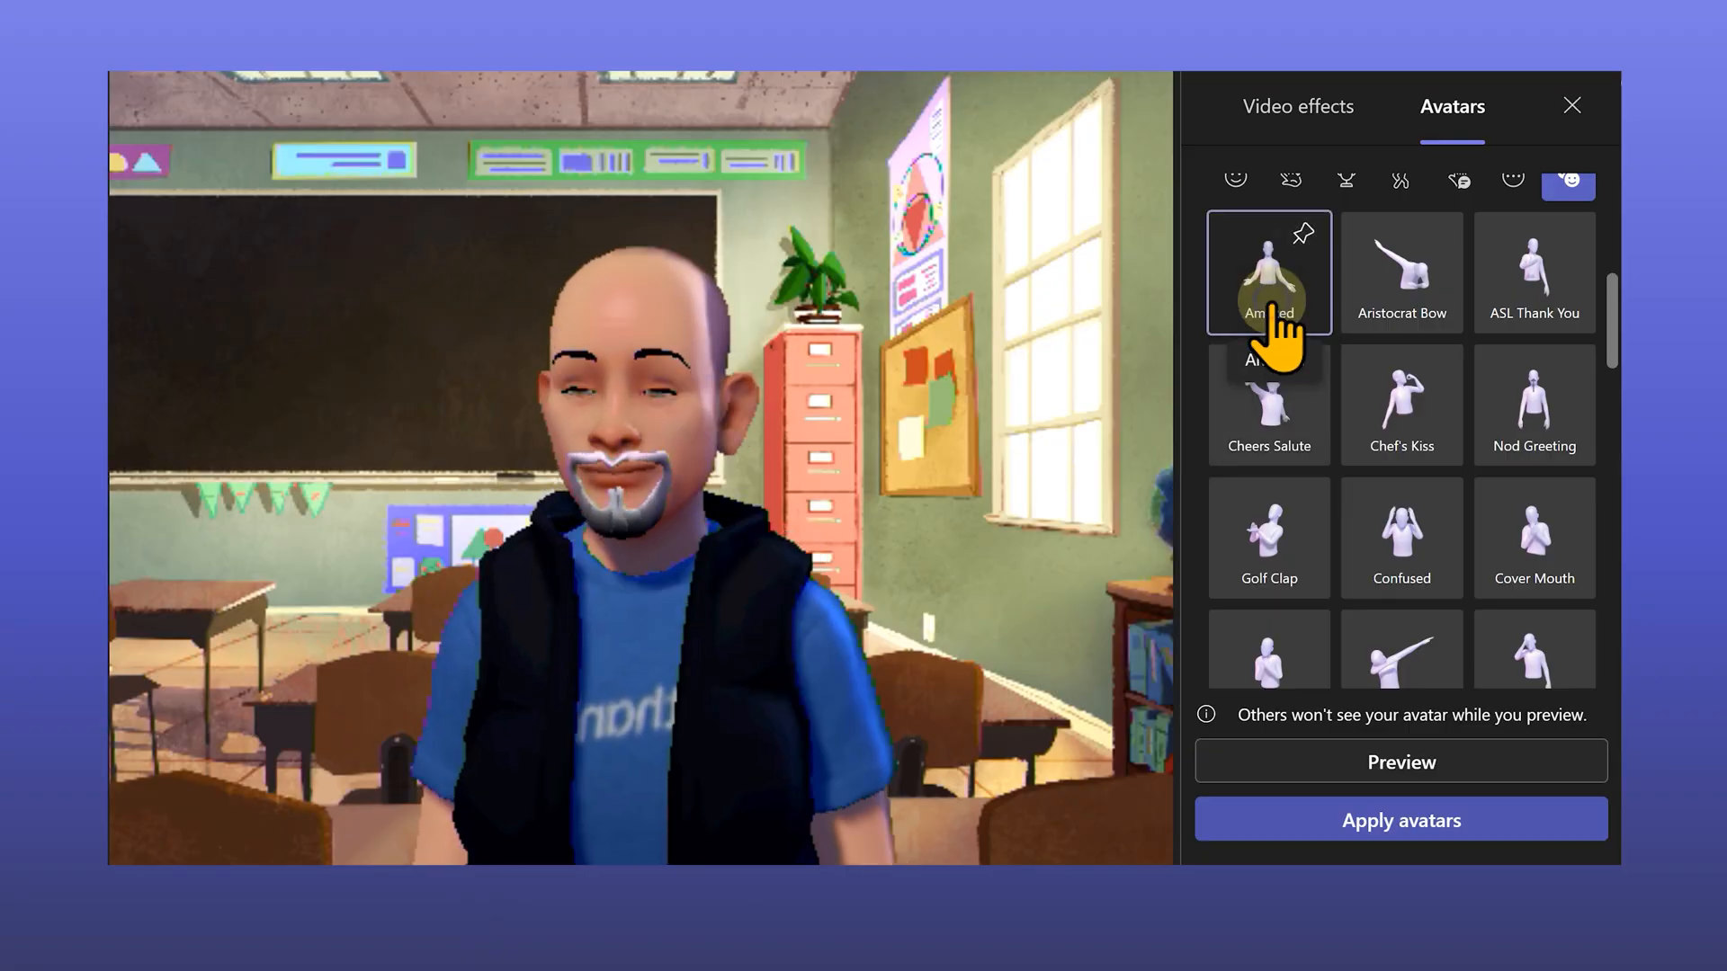
pyautogui.click(1268, 540)
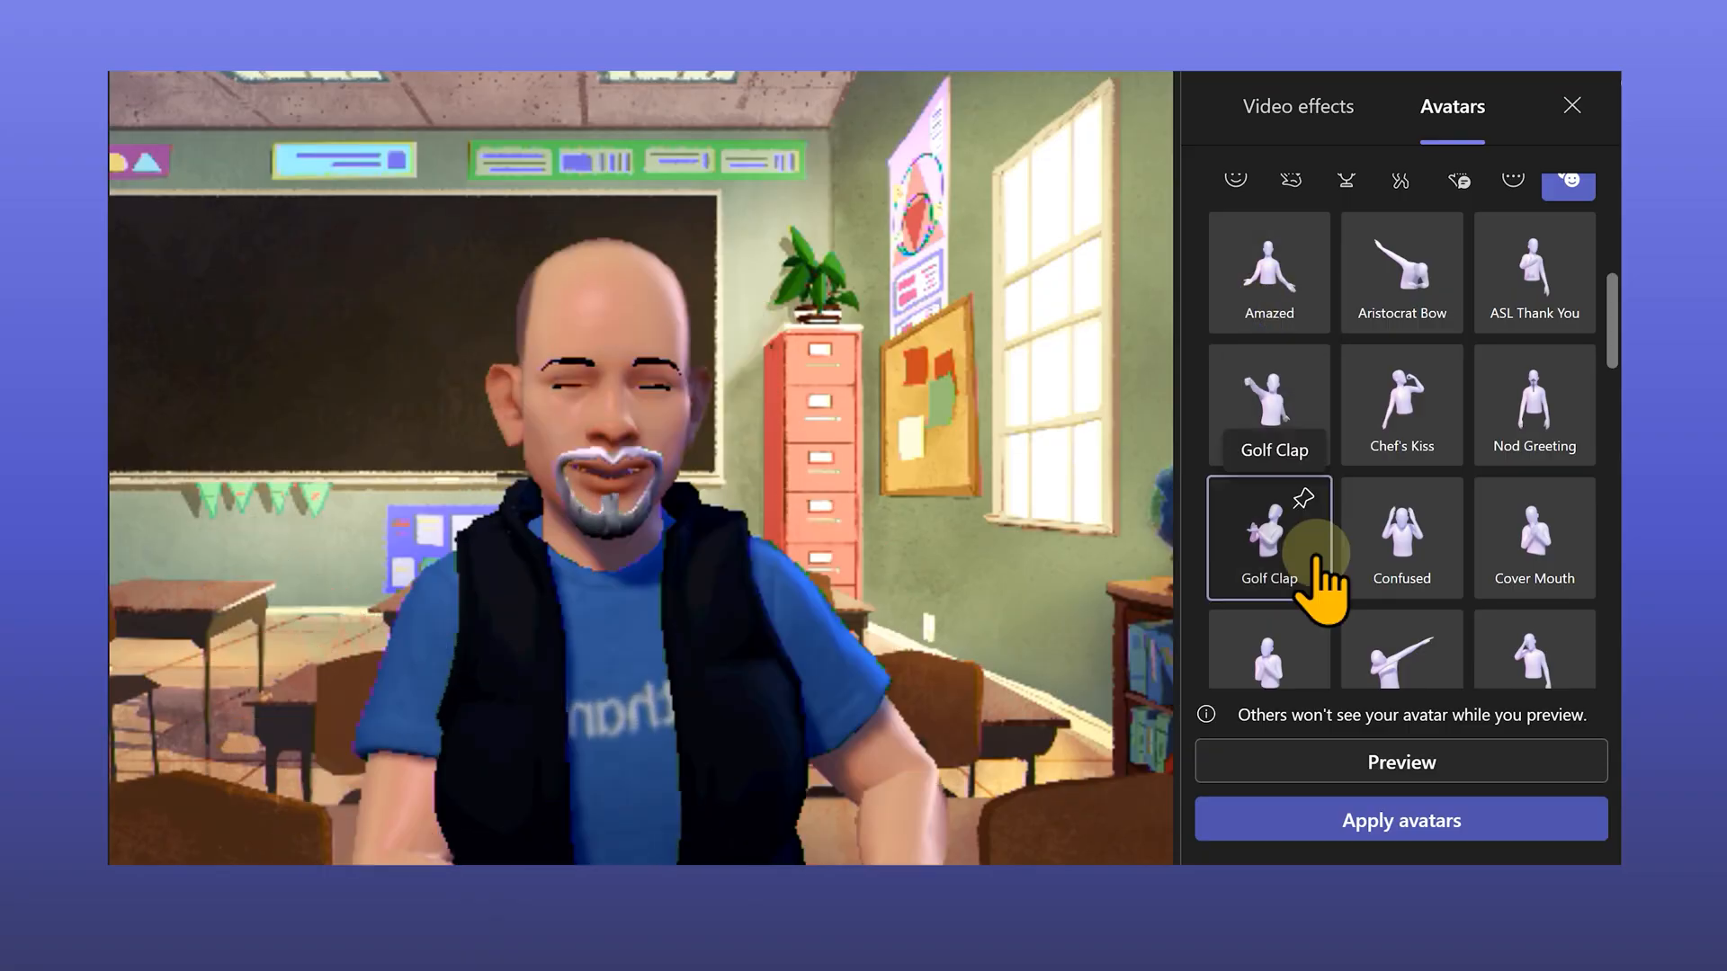